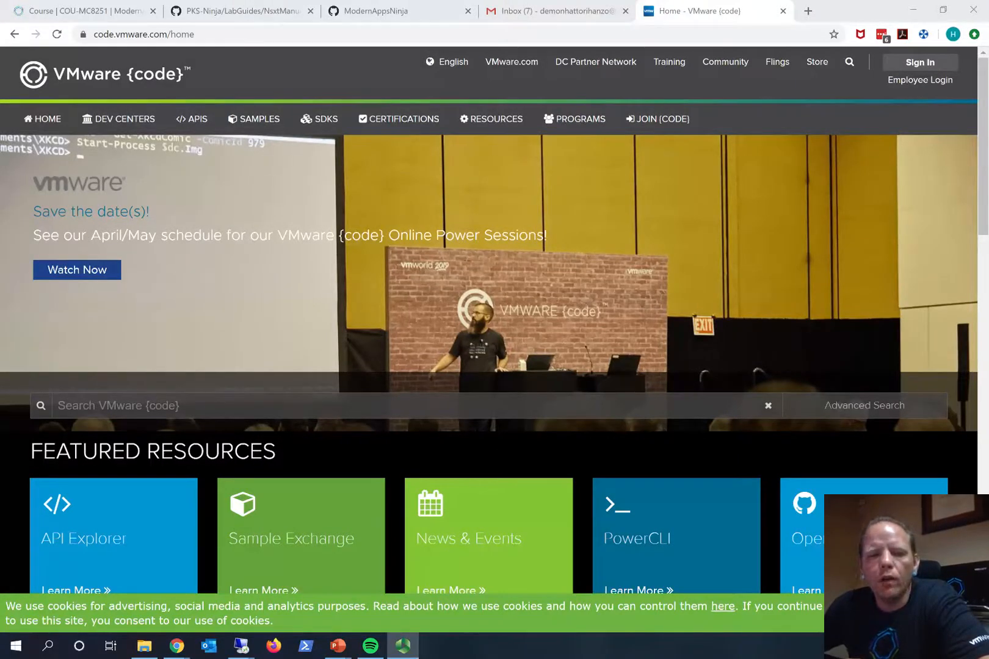
{"action": "mouse_move", "coordinate": [852, 99]}
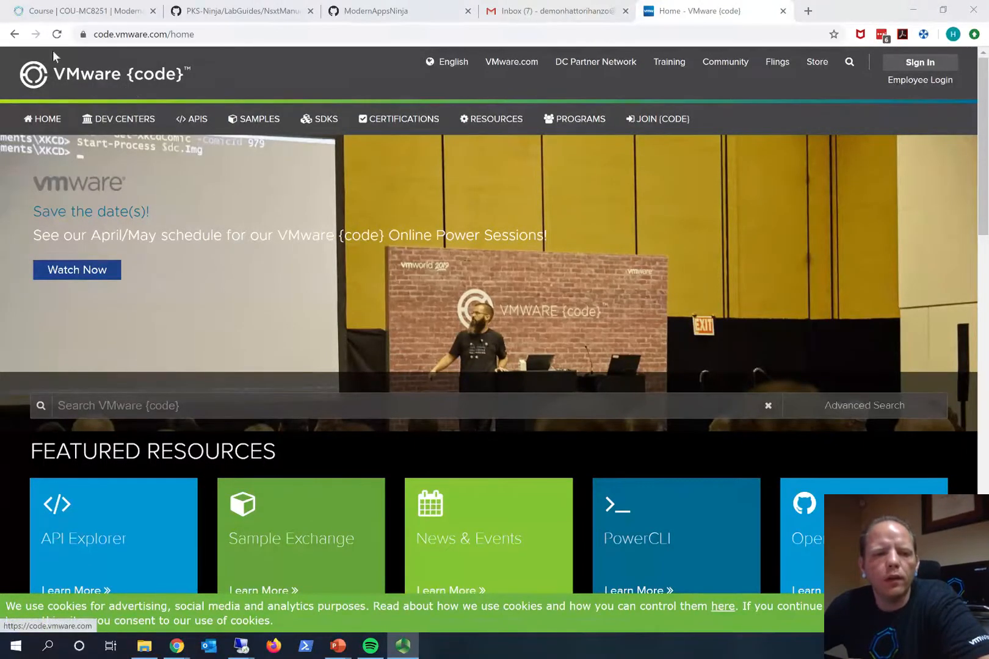
{"action": "mouse_move", "coordinate": [233, 55]}
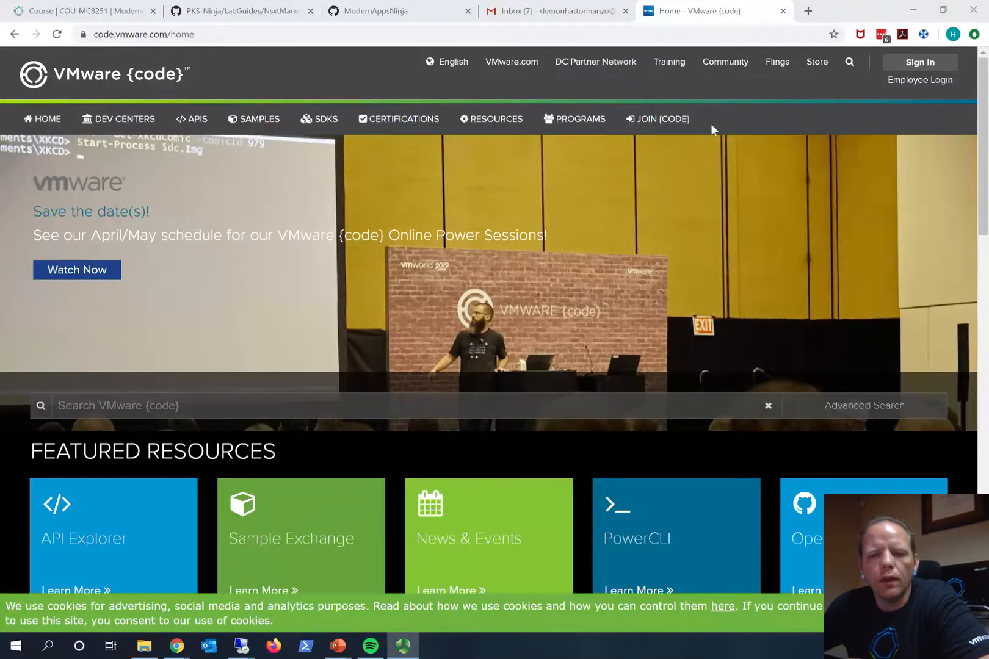
{"action": "mouse_move", "coordinate": [767, 134]}
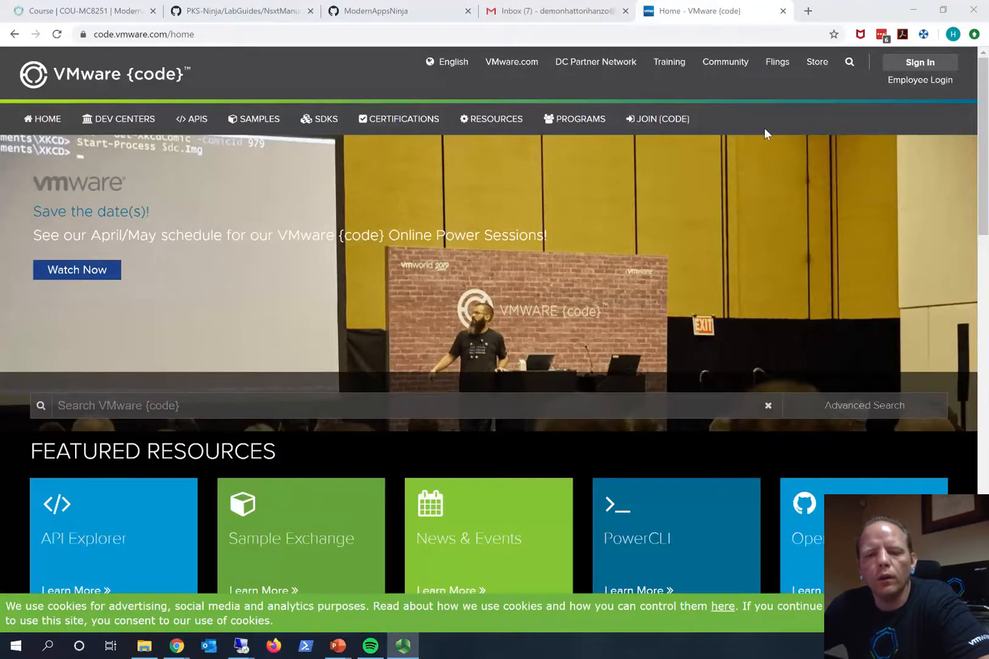
{"action": "mouse_move", "coordinate": [639, 105]}
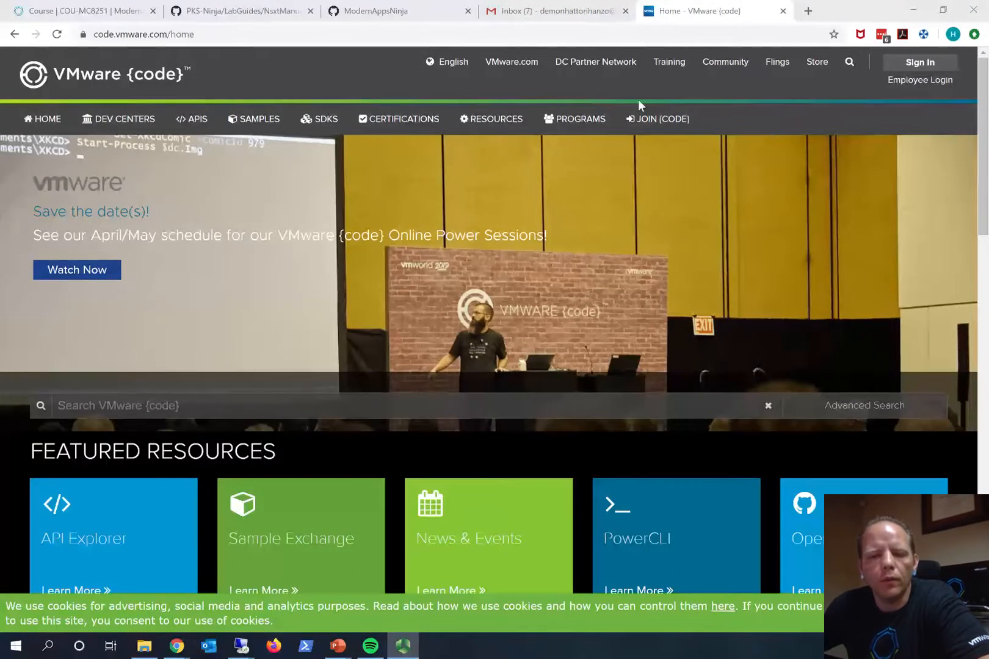
{"action": "mouse_move", "coordinate": [758, 107]}
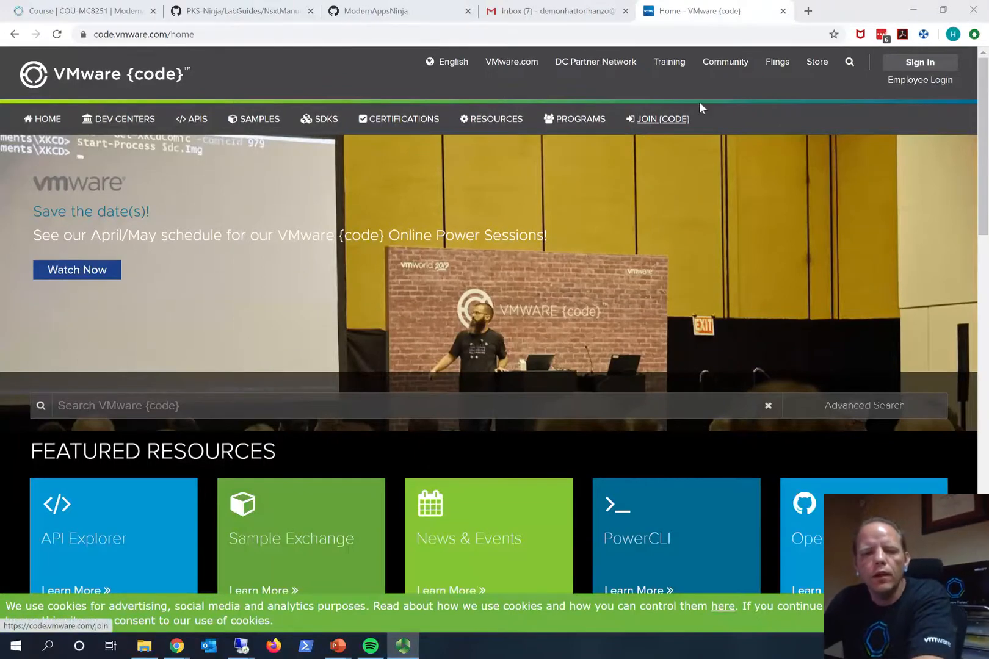
{"action": "mouse_move", "coordinate": [796, 149]}
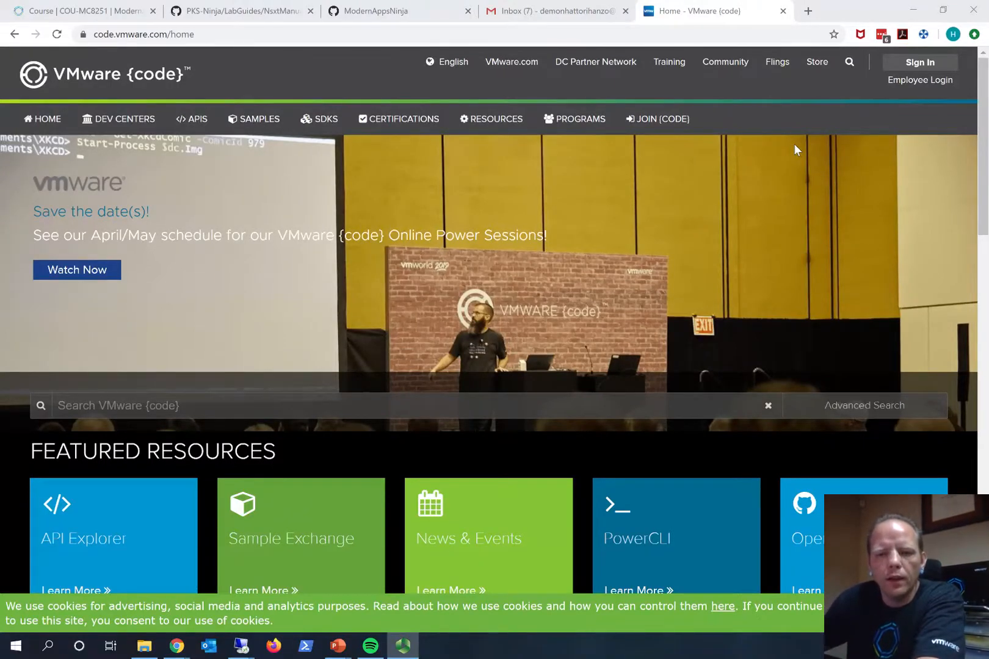
{"action": "mouse_move", "coordinate": [758, 147]}
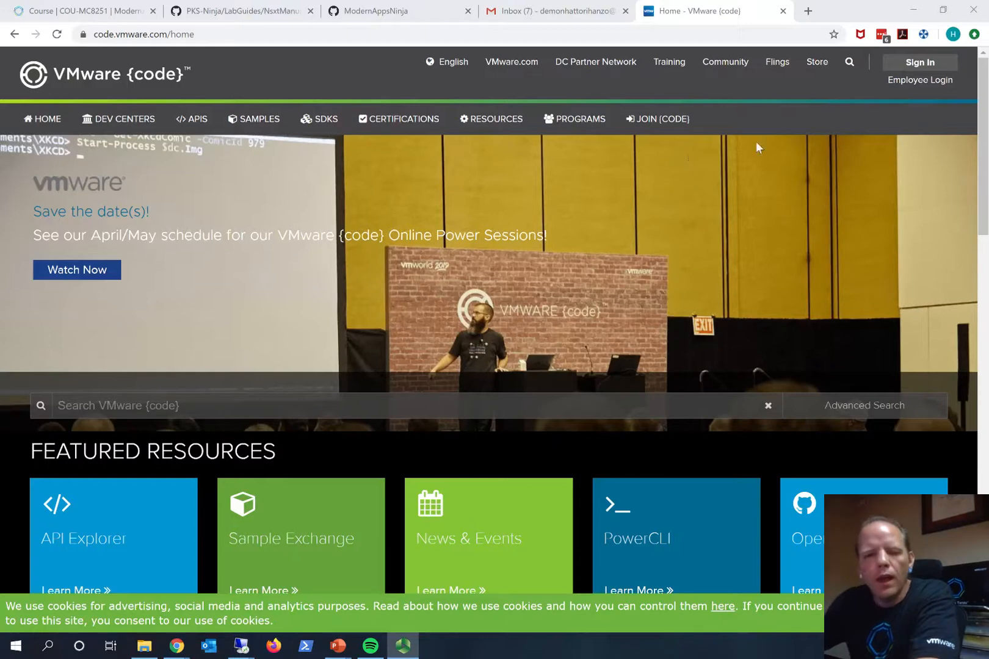
{"action": "mouse_move", "coordinate": [708, 122]}
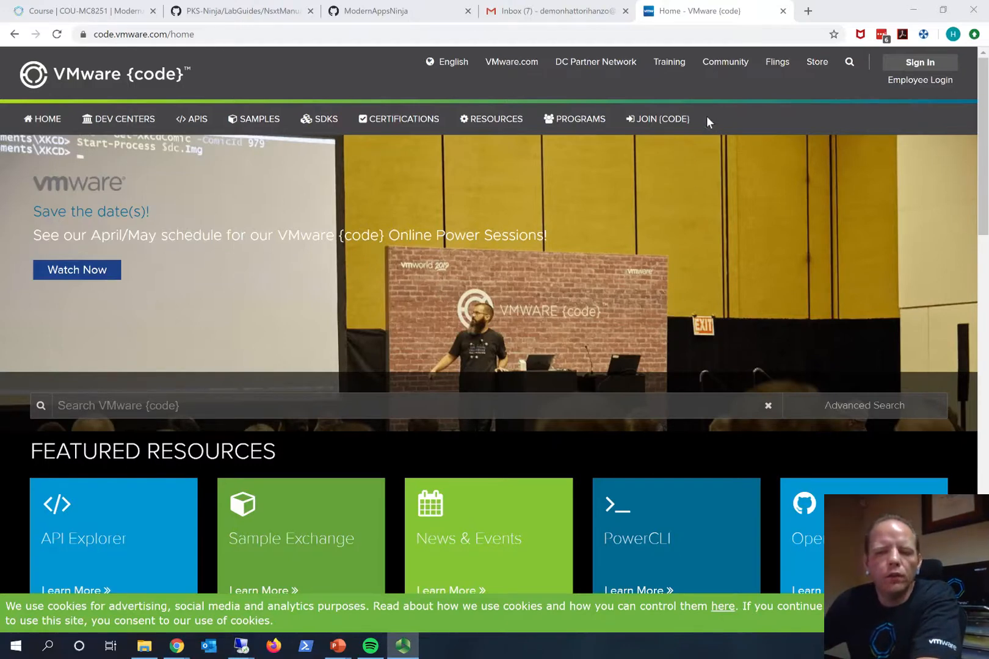
{"action": "mouse_move", "coordinate": [657, 119]}
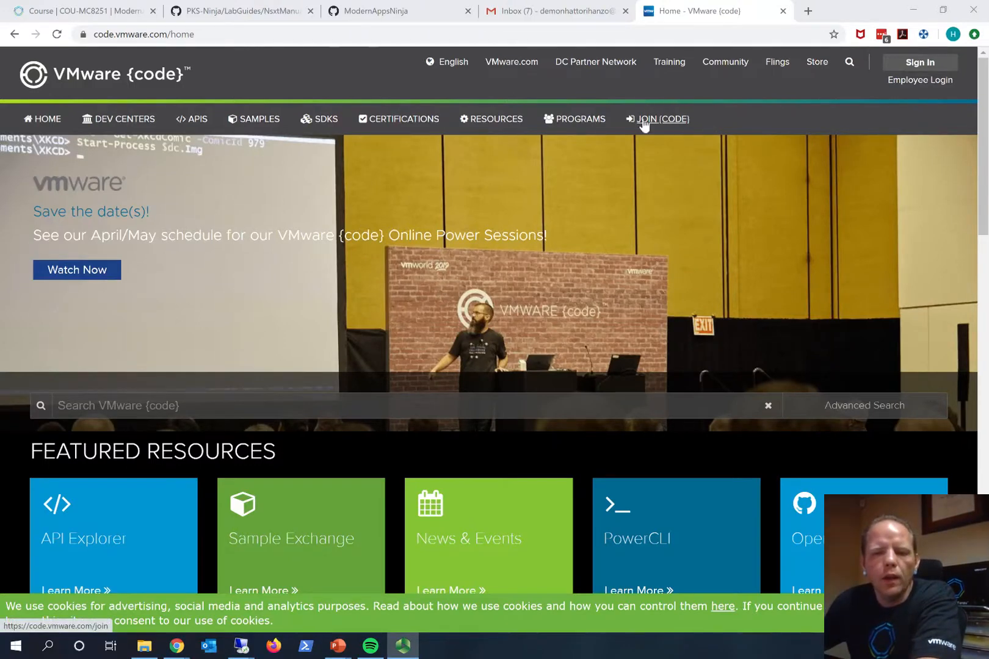
{"action": "mouse_move", "coordinate": [739, 113]}
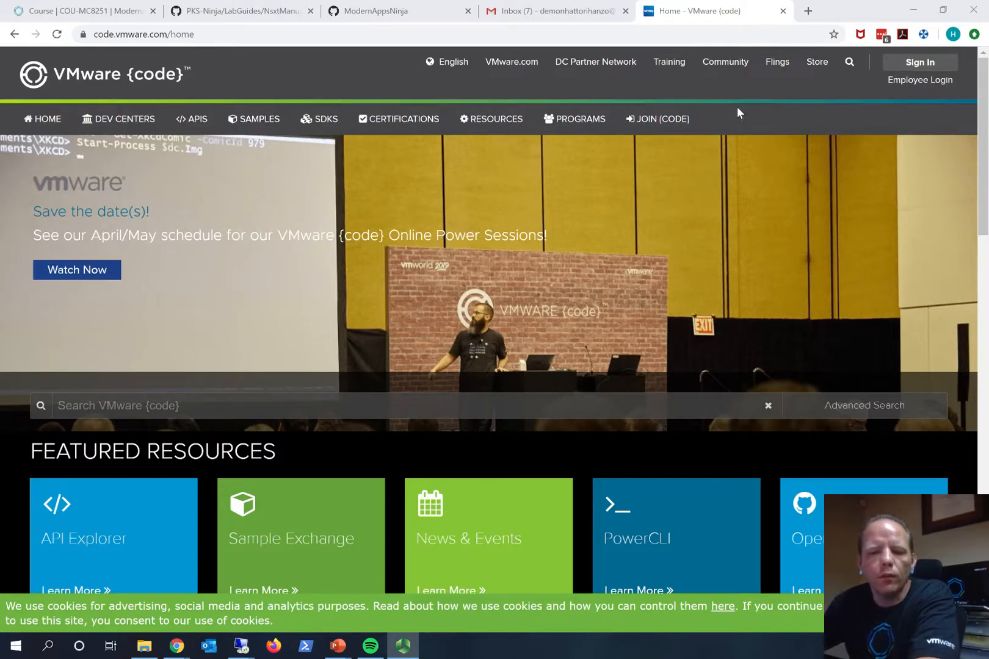
{"action": "mouse_move", "coordinate": [664, 119]}
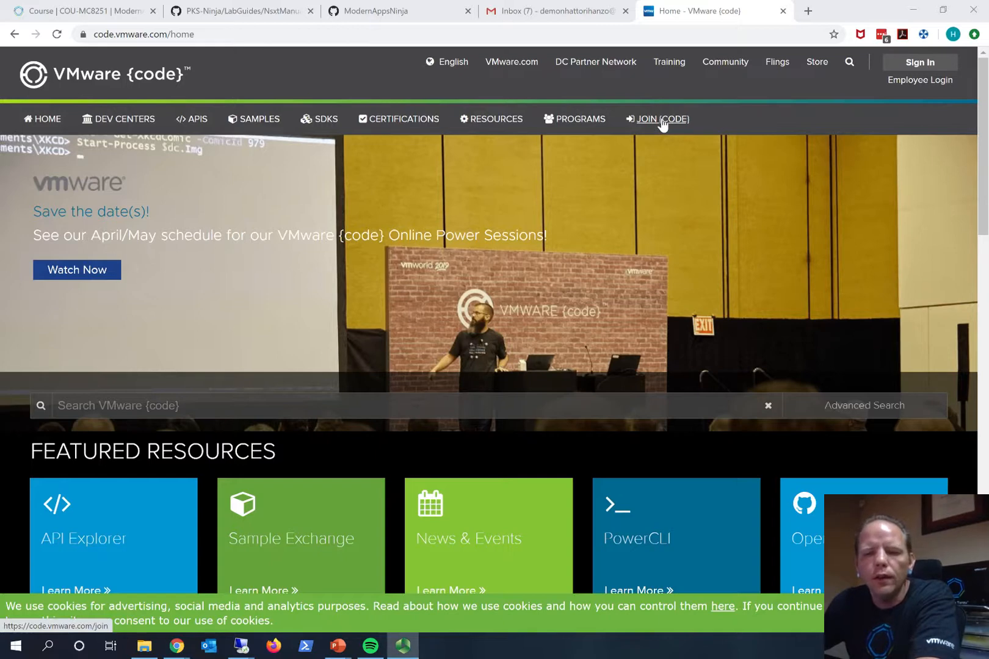
{"action": "left_click", "coordinate": [662, 118]}
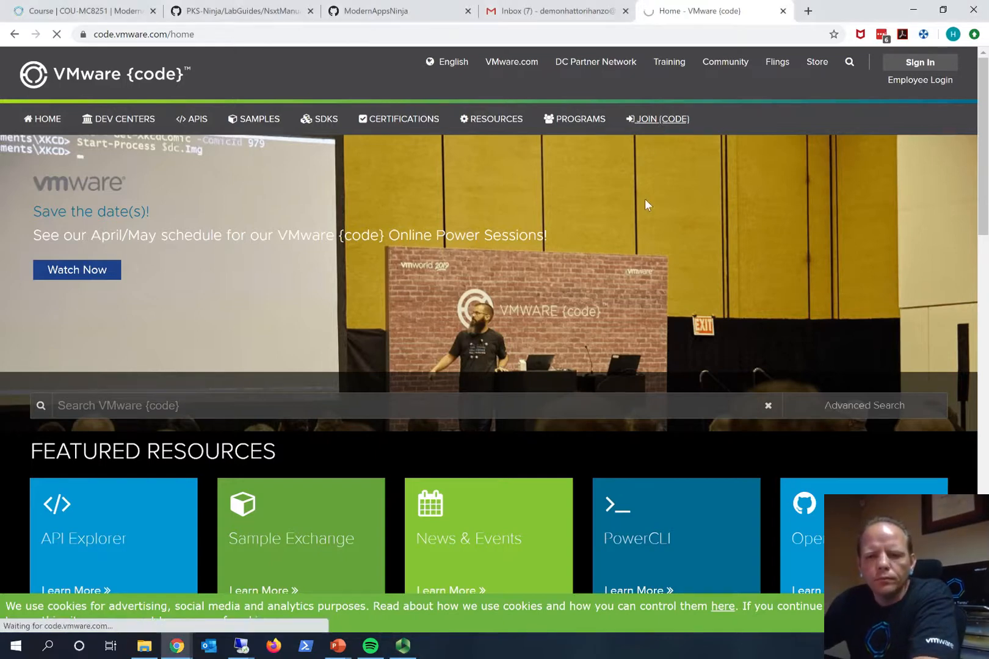
{"action": "left_click", "coordinate": [657, 118]}
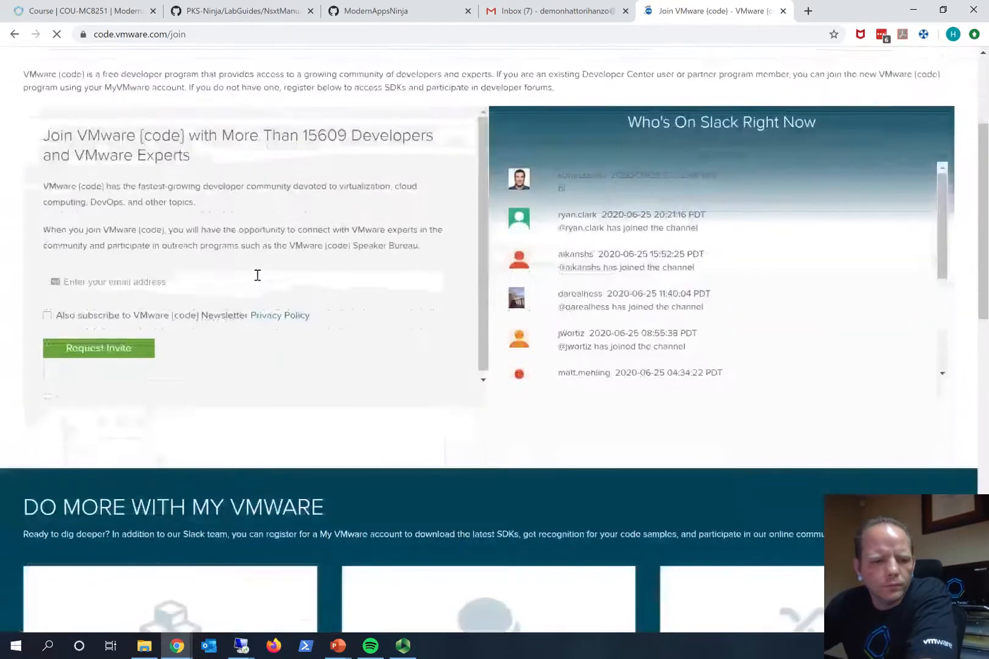
{"action": "left_click", "coordinate": [243, 282]}
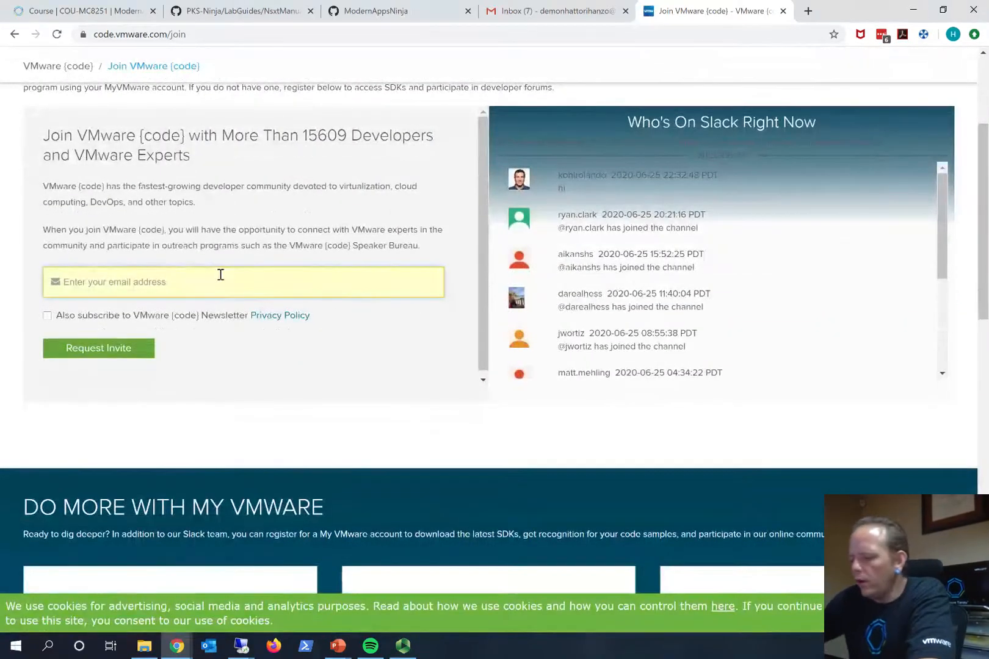
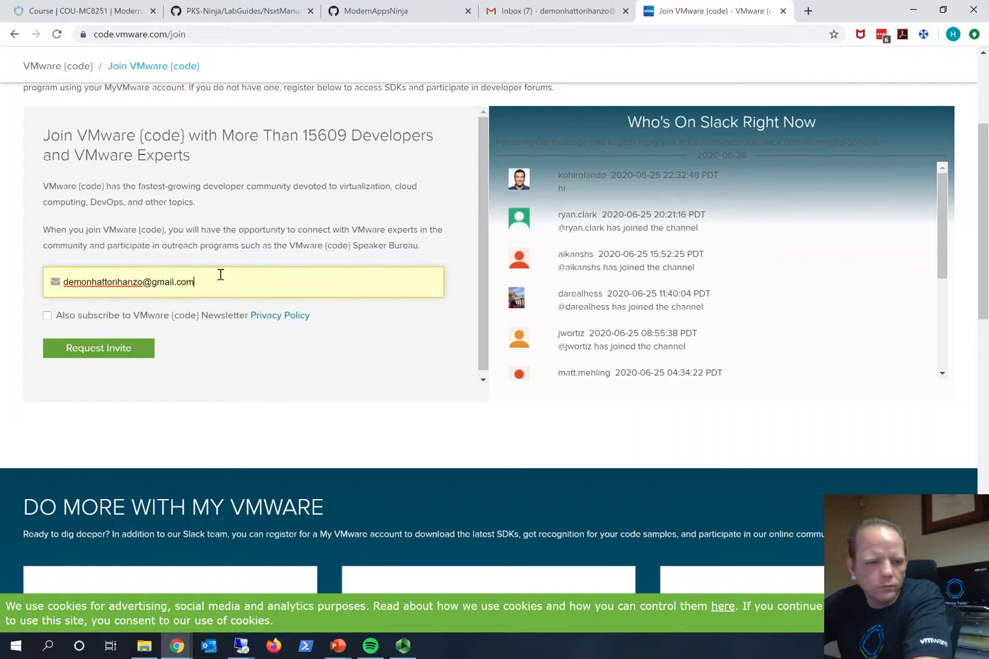
{"action": "mouse_move", "coordinate": [99, 348]}
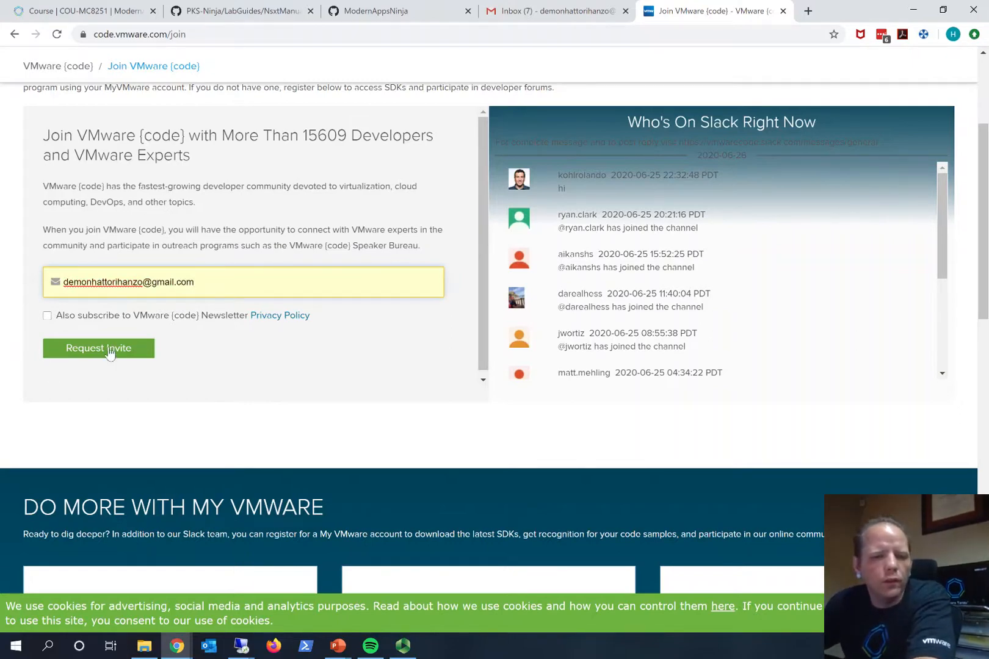
- Opt into the VMware {code} Newsletter subscription as well
{"action": "left_click", "coordinate": [46, 315]}
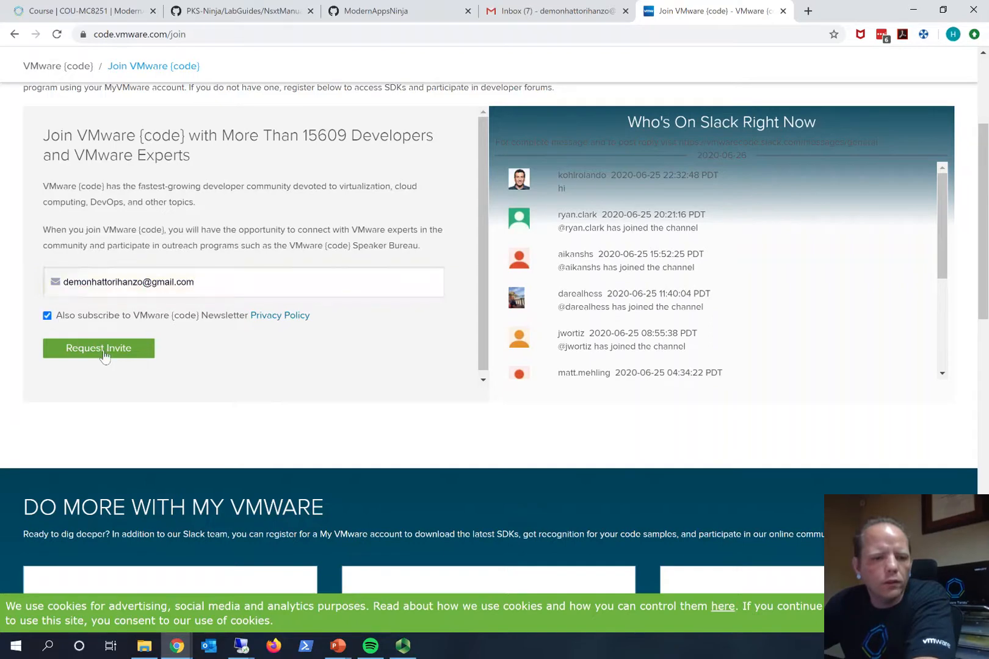
{"action": "scroll", "scroll_direction": "up", "scroll_amount": 3}
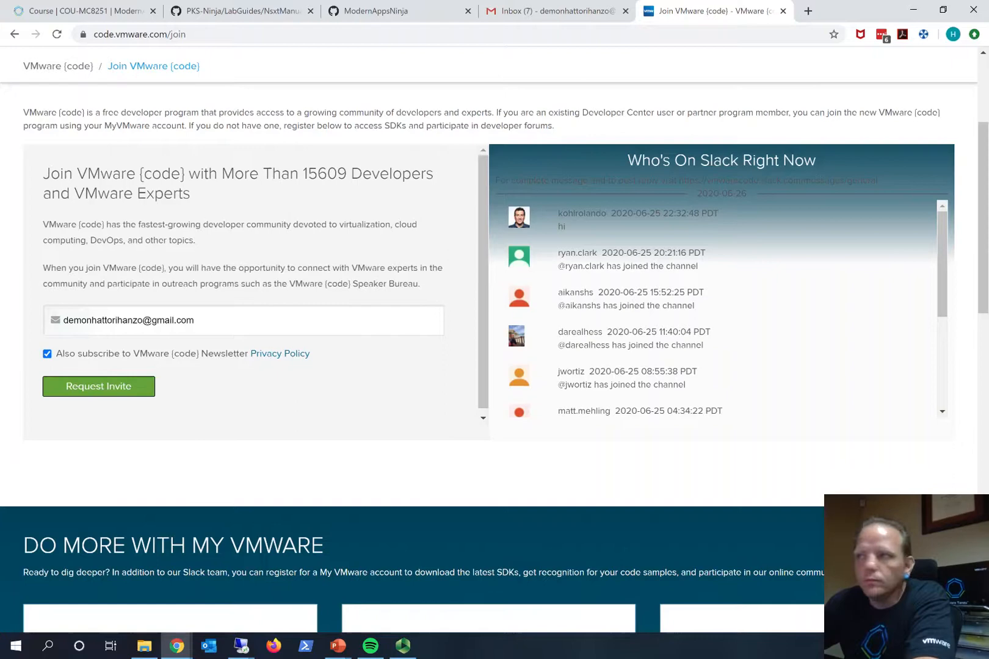
- Submit the Slack invite request and get the processed confirmation
{"action": "left_click", "coordinate": [97, 386]}
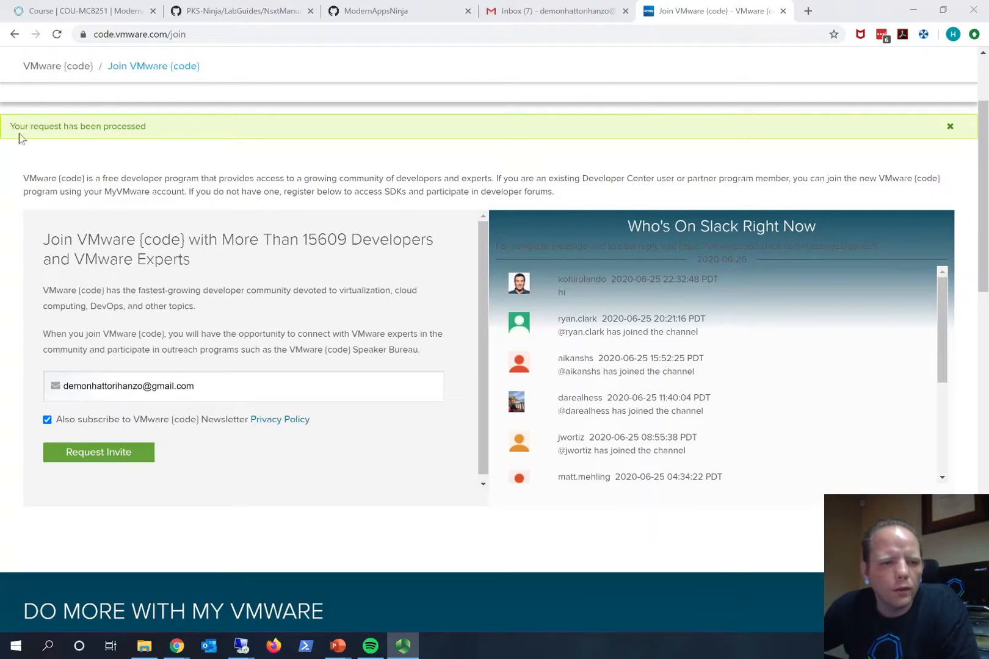
{"action": "mouse_move", "coordinate": [199, 125]}
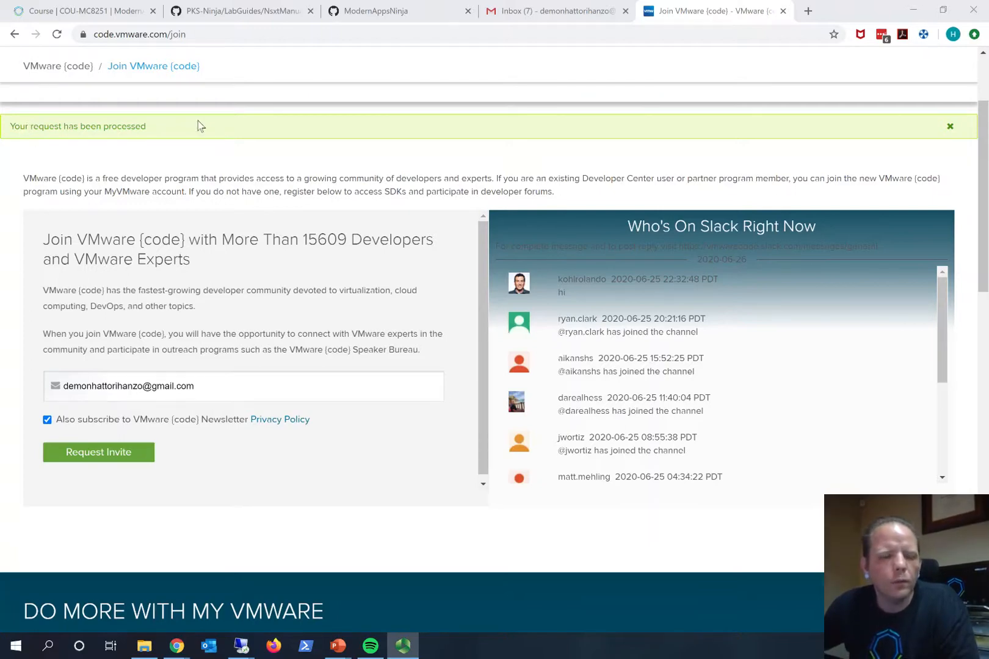
{"action": "mouse_move", "coordinate": [183, 139]}
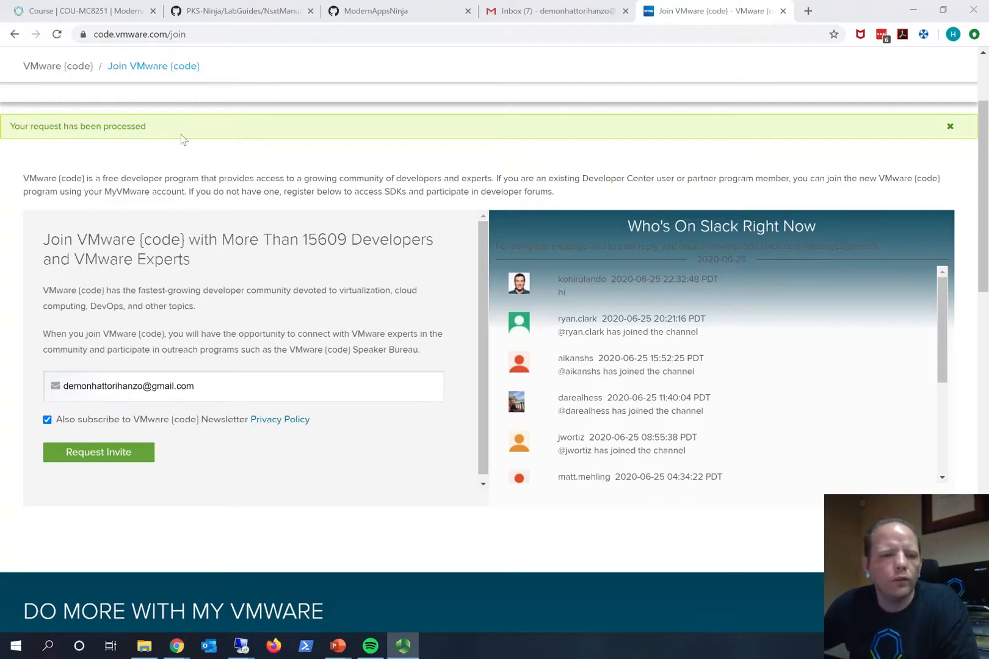
{"action": "mouse_move", "coordinate": [642, 72]}
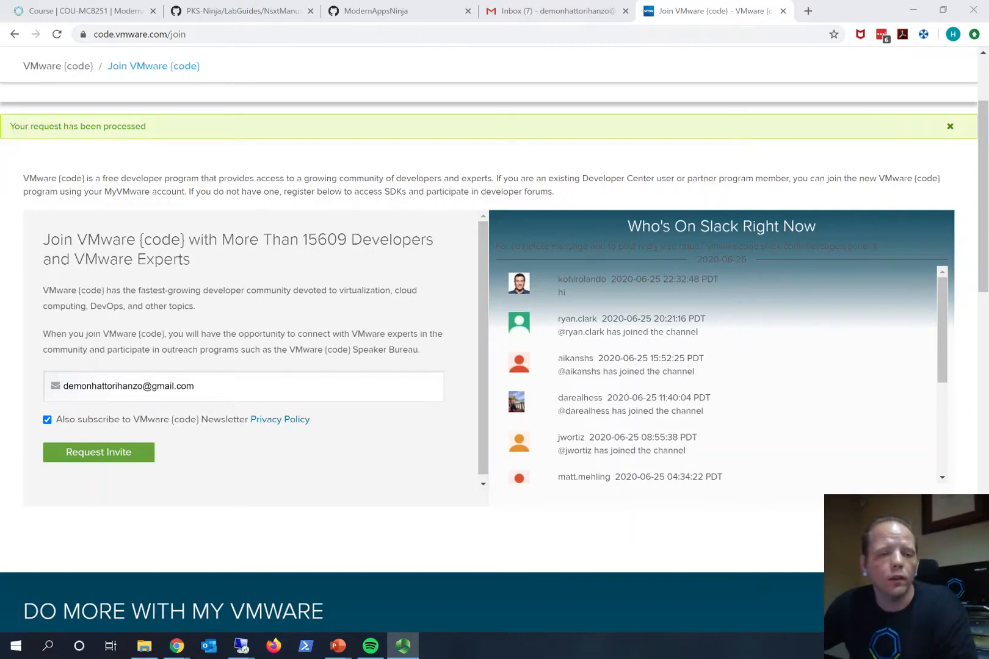
- Switch to Gmail and read the VMware {code} Slack workspace invitation email
{"action": "left_click", "coordinate": [556, 11]}
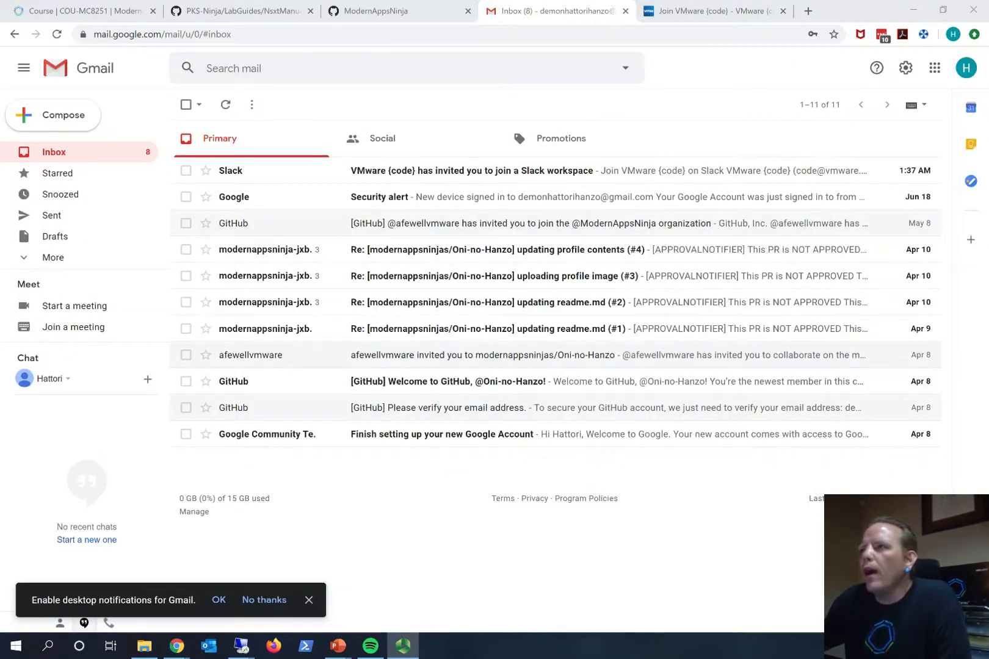
{"action": "mouse_move", "coordinate": [128, 177]}
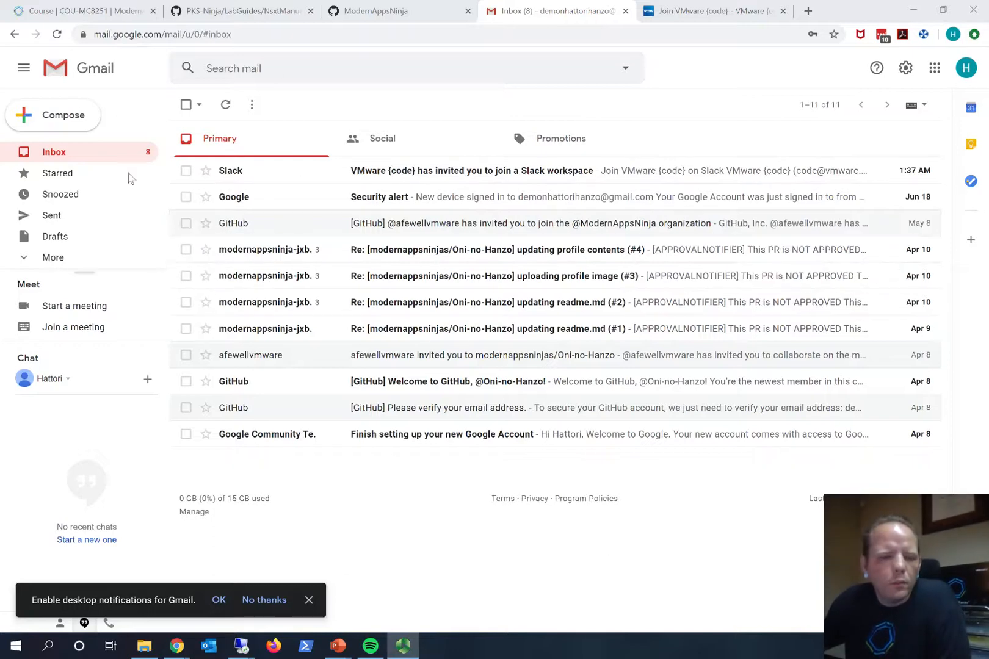
{"action": "mouse_move", "coordinate": [245, 171]}
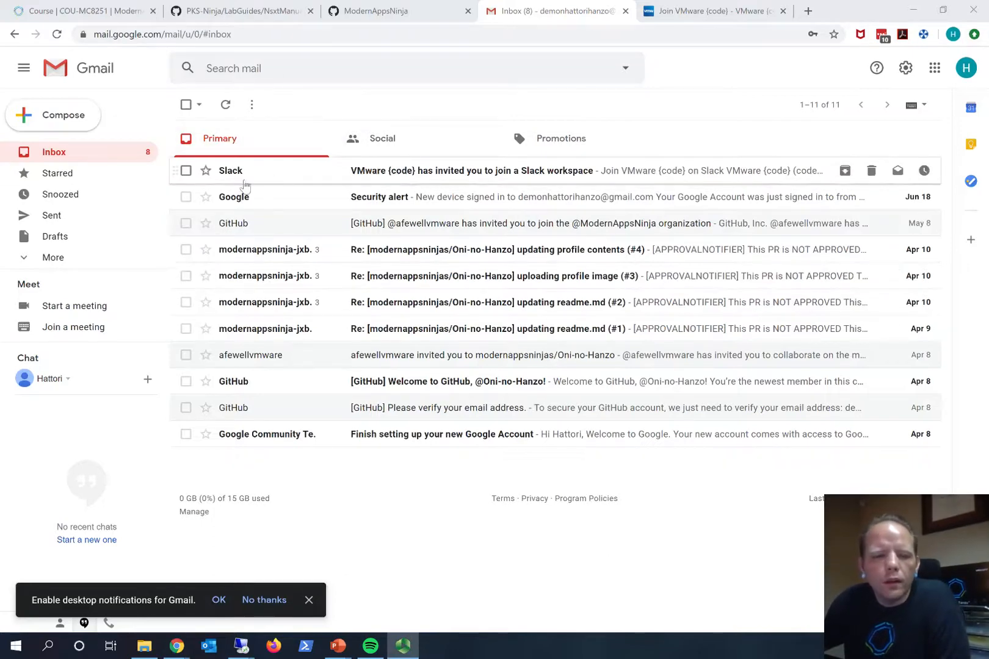
{"action": "mouse_move", "coordinate": [417, 176]}
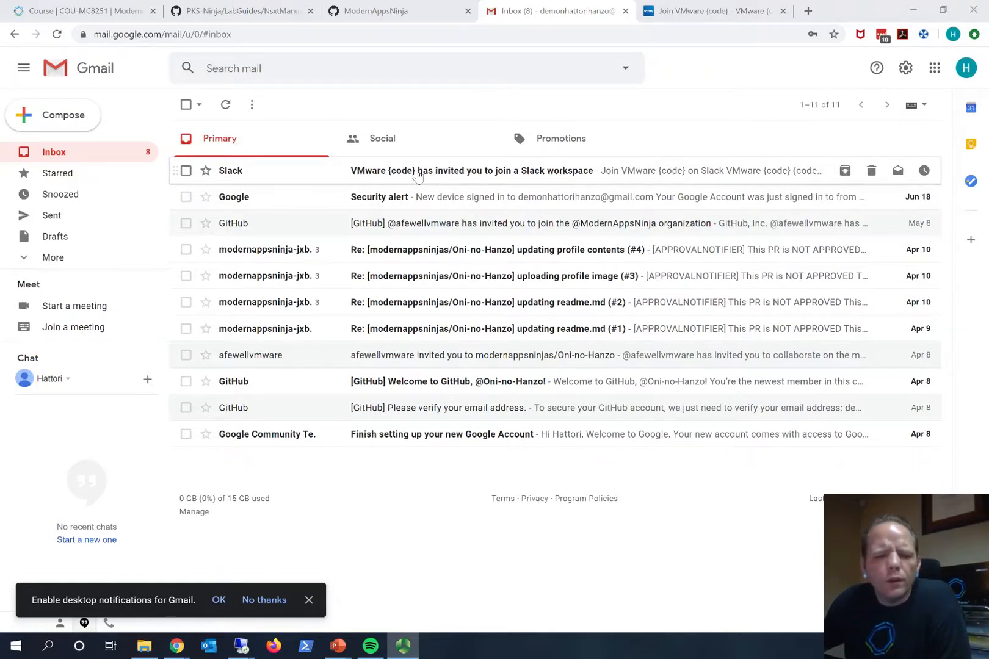
{"action": "mouse_move", "coordinate": [435, 171]}
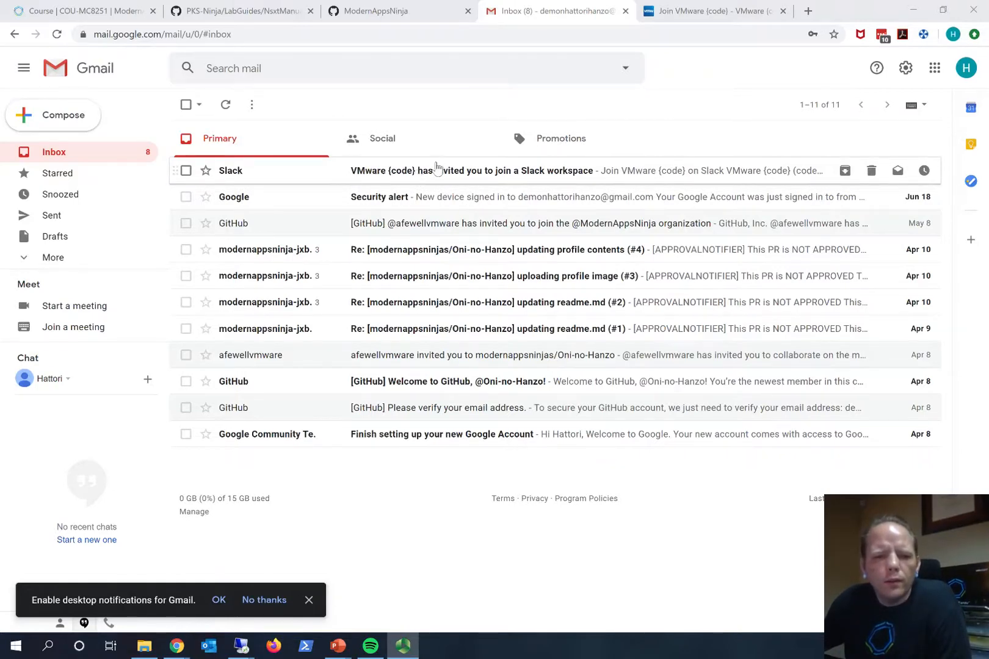
{"action": "mouse_move", "coordinate": [451, 176]}
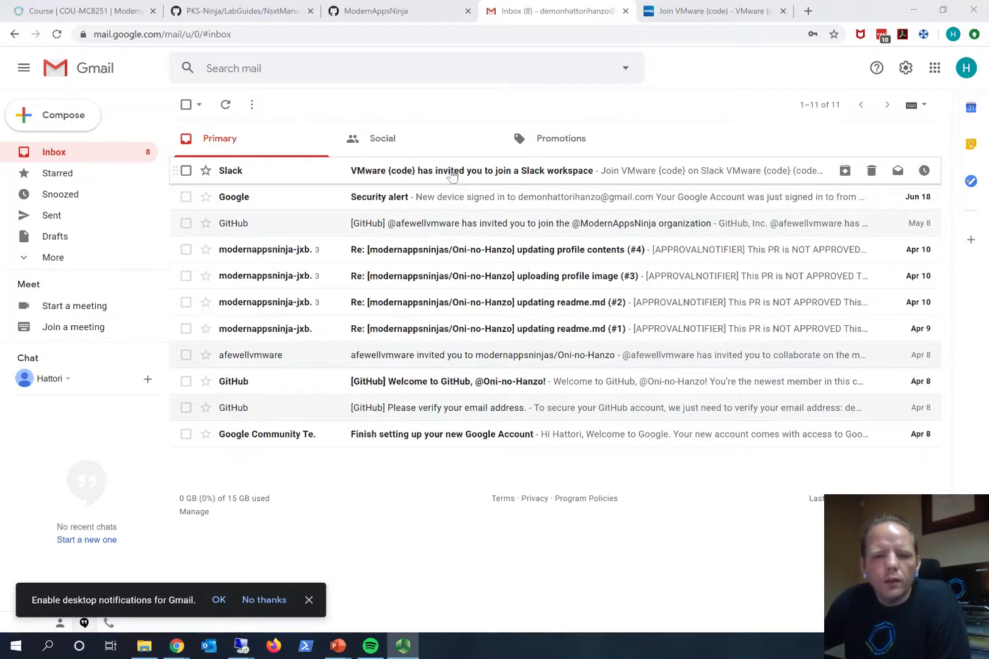
{"action": "left_click", "coordinate": [471, 171]}
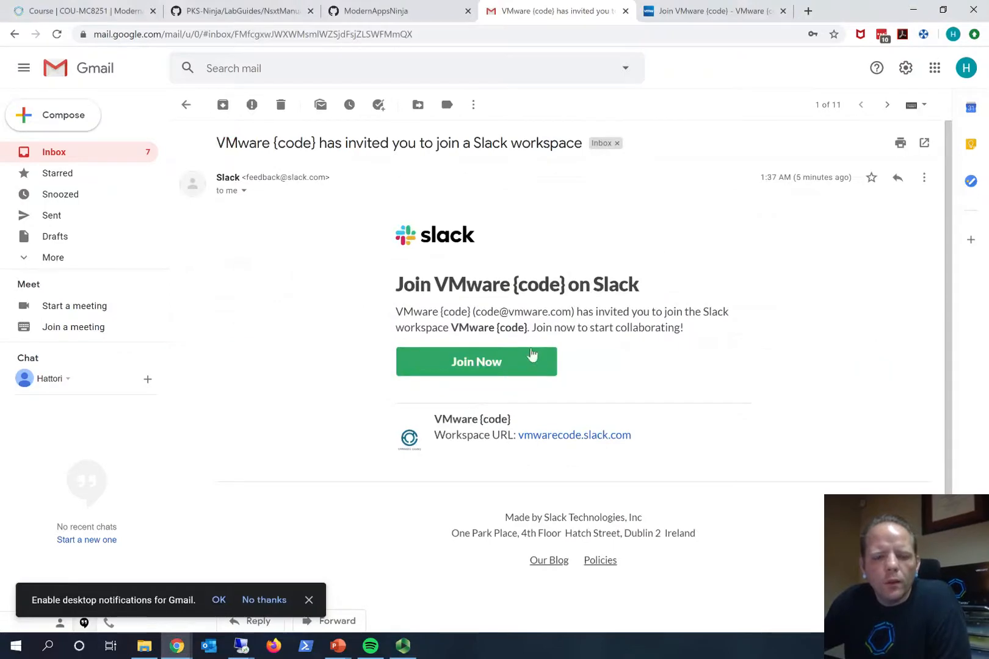
{"action": "mouse_move", "coordinate": [520, 381]}
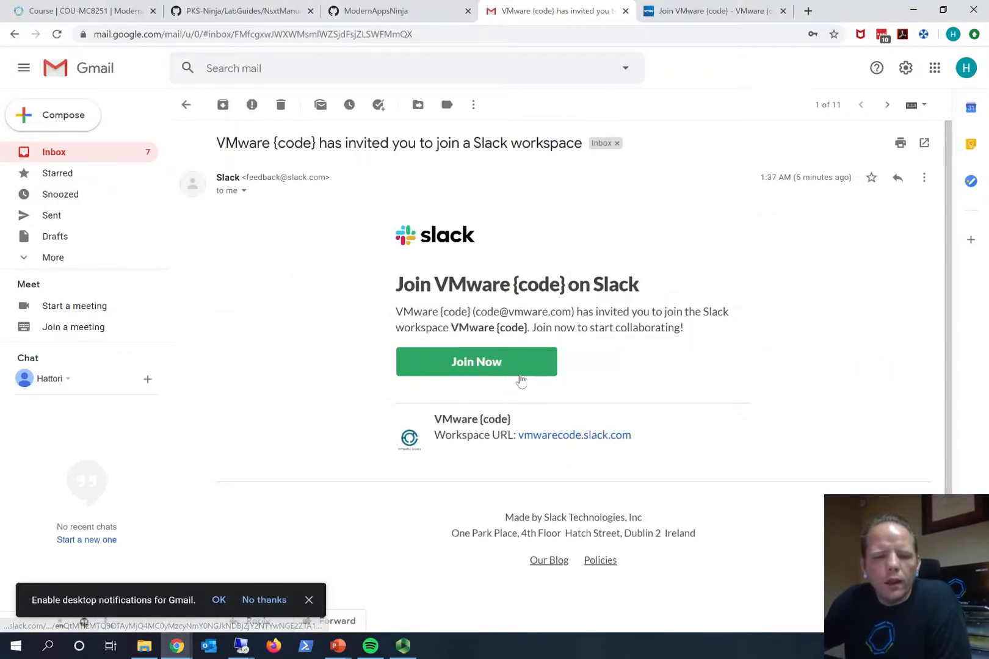
{"action": "mouse_move", "coordinate": [473, 216]}
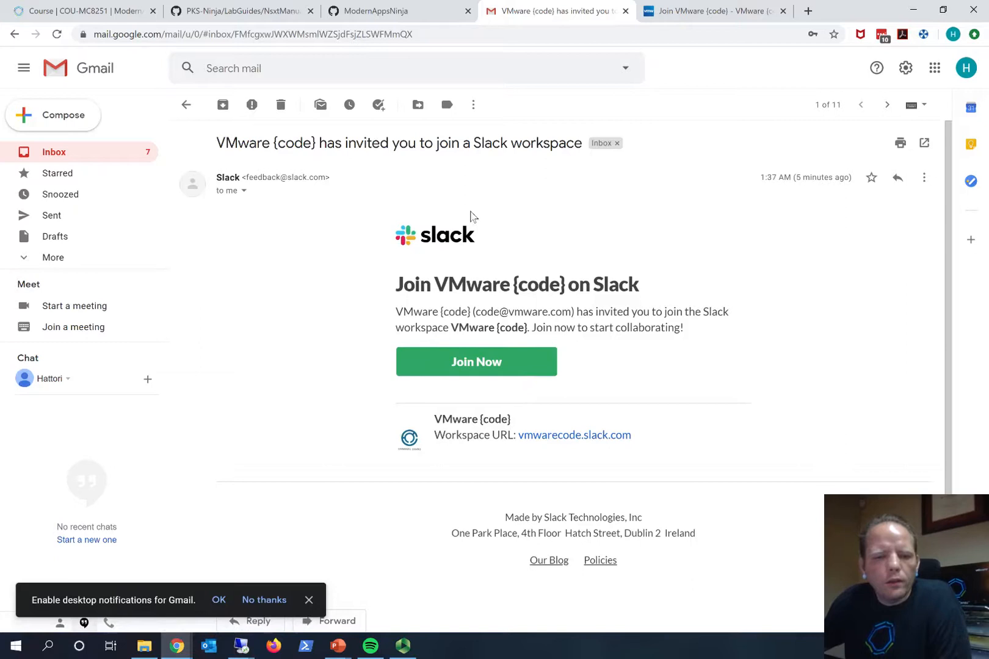
{"action": "mouse_move", "coordinate": [477, 361]}
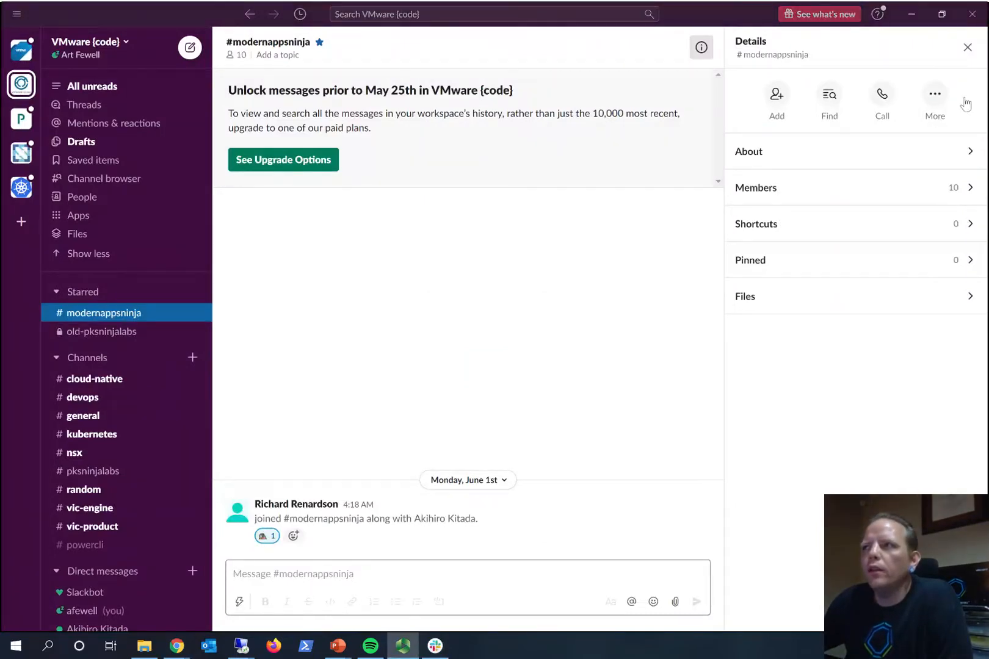
{"action": "mouse_move", "coordinate": [354, 238]}
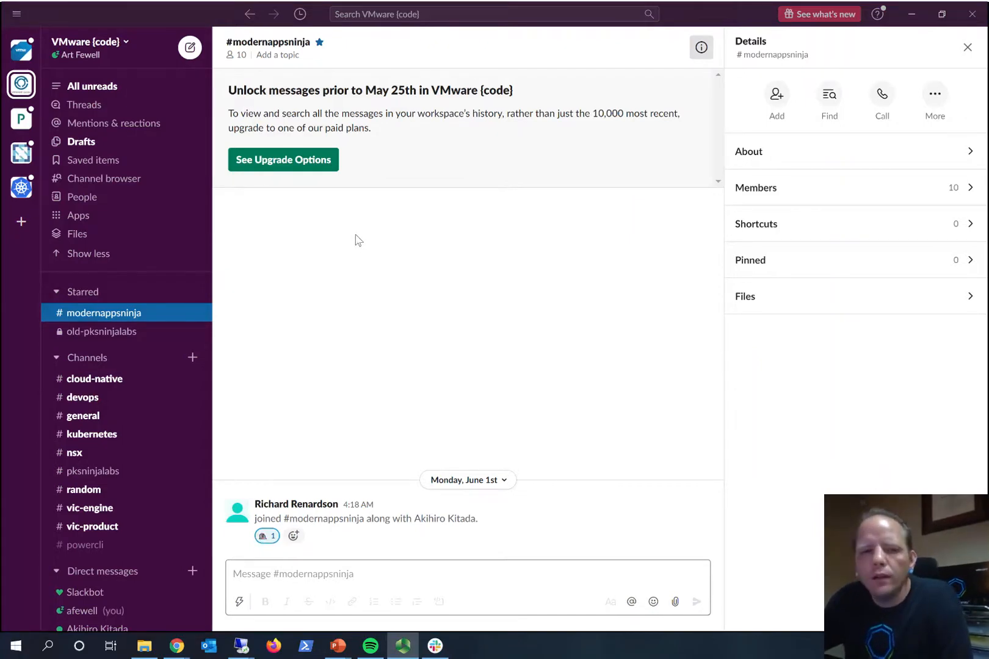
{"action": "mouse_move", "coordinate": [413, 195]}
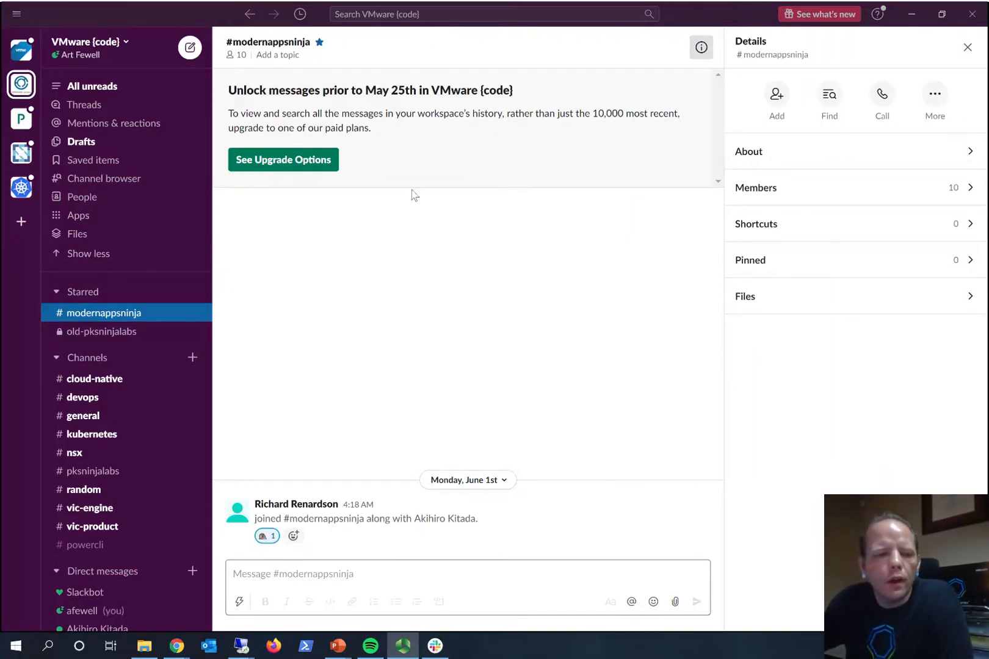
{"action": "mouse_move", "coordinate": [301, 287]}
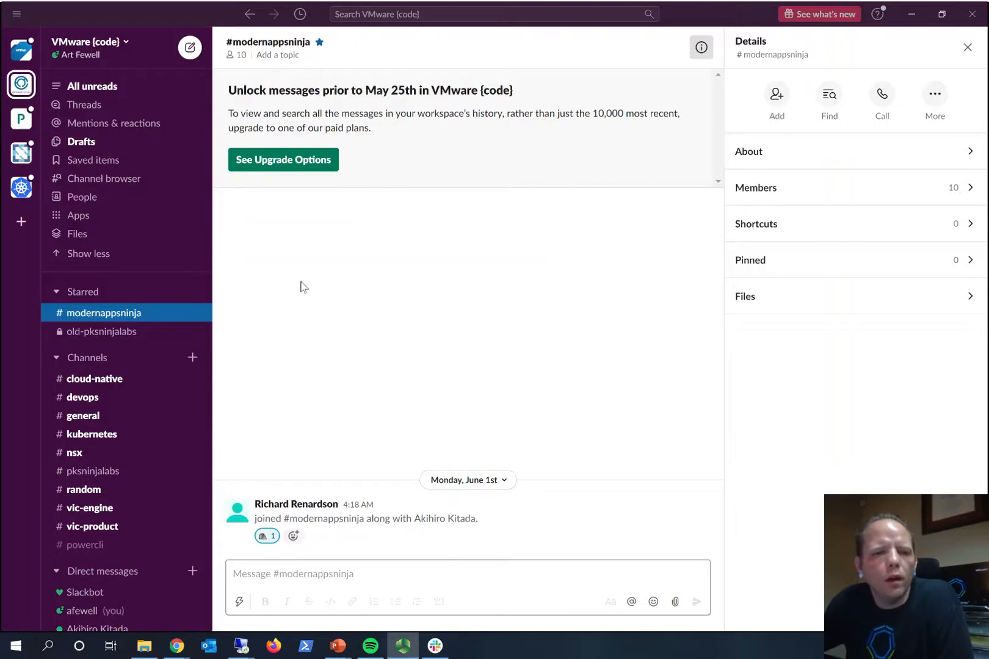
{"action": "mouse_move", "coordinate": [274, 199]}
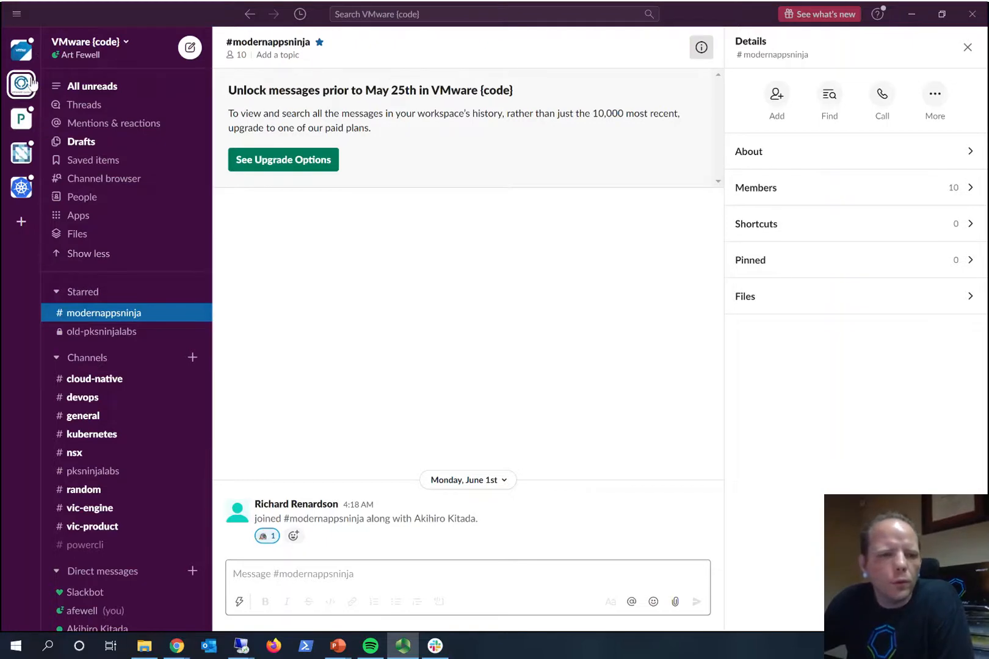
{"action": "mouse_move", "coordinate": [22, 85]}
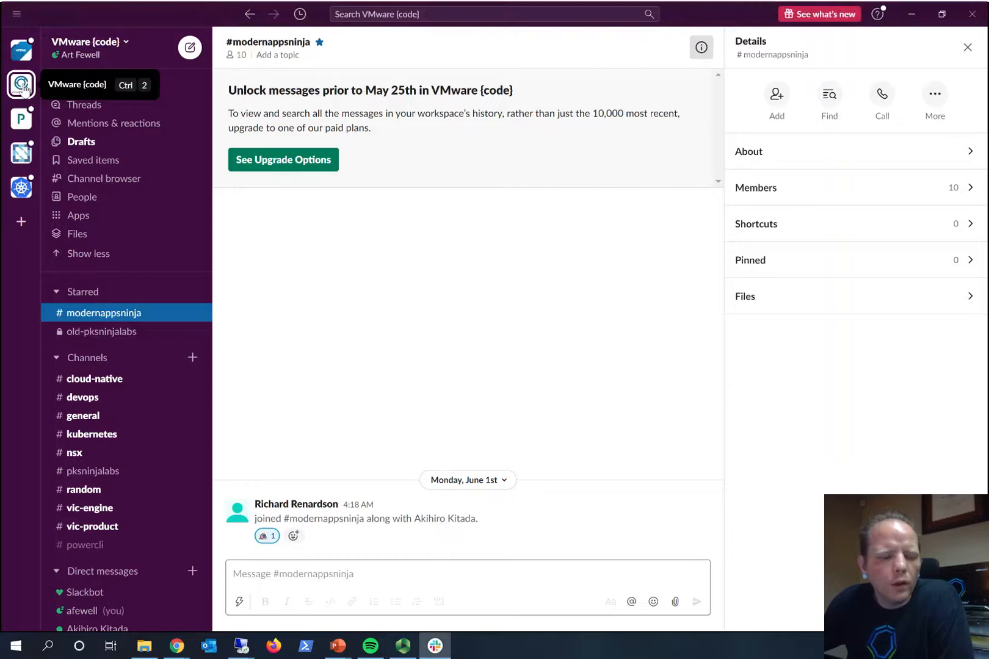
- Scroll the Slack sidebar channel list in the VMware {code} workspace
{"action": "scroll", "scroll_direction": "down", "scroll_amount": 3}
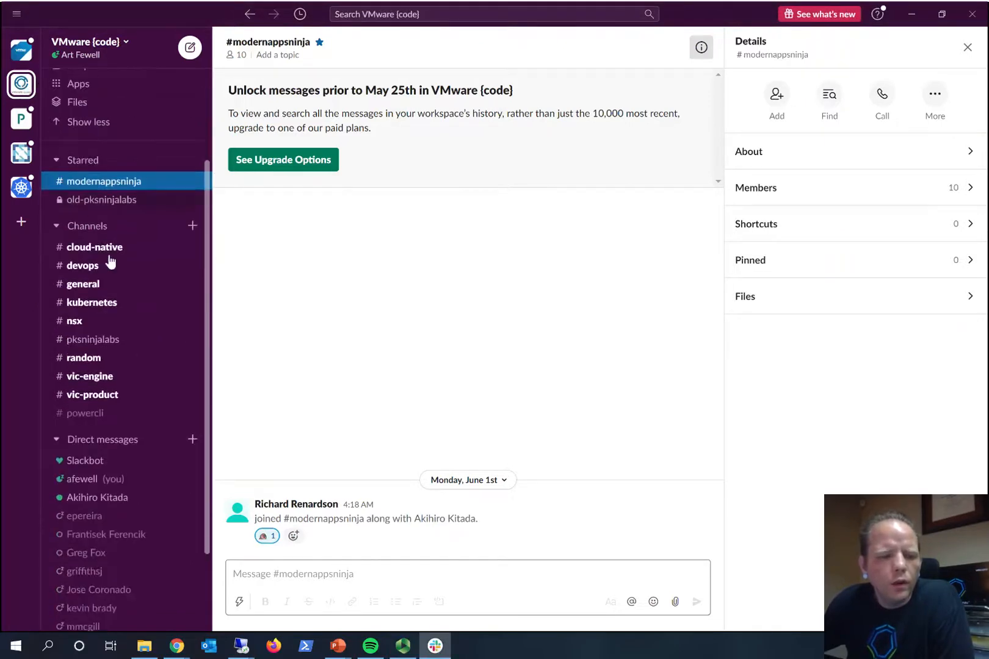
{"action": "mouse_move", "coordinate": [182, 302]}
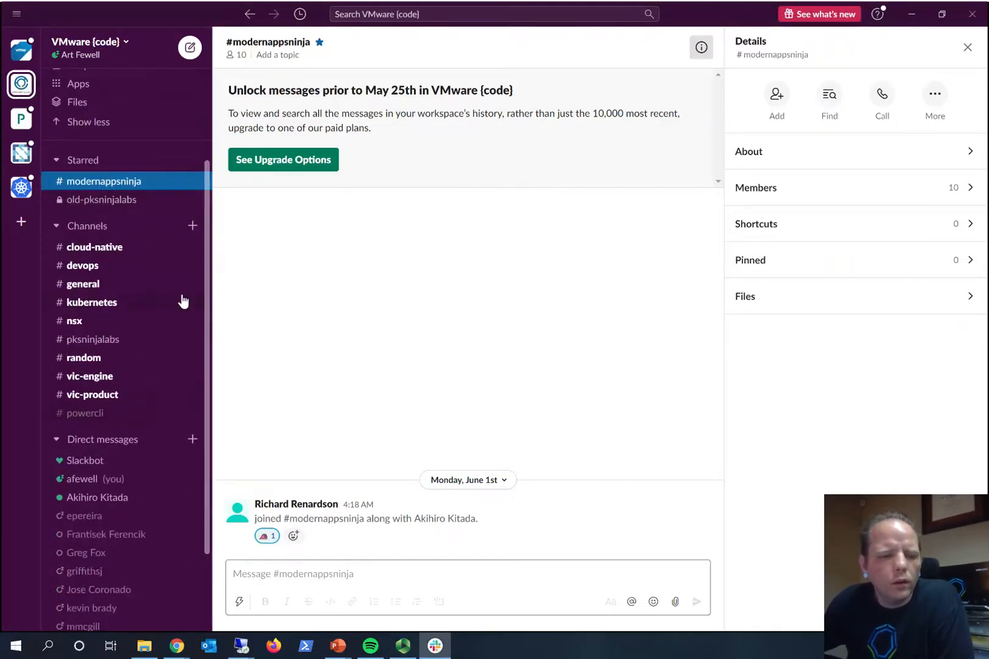
{"action": "mouse_move", "coordinate": [157, 233]}
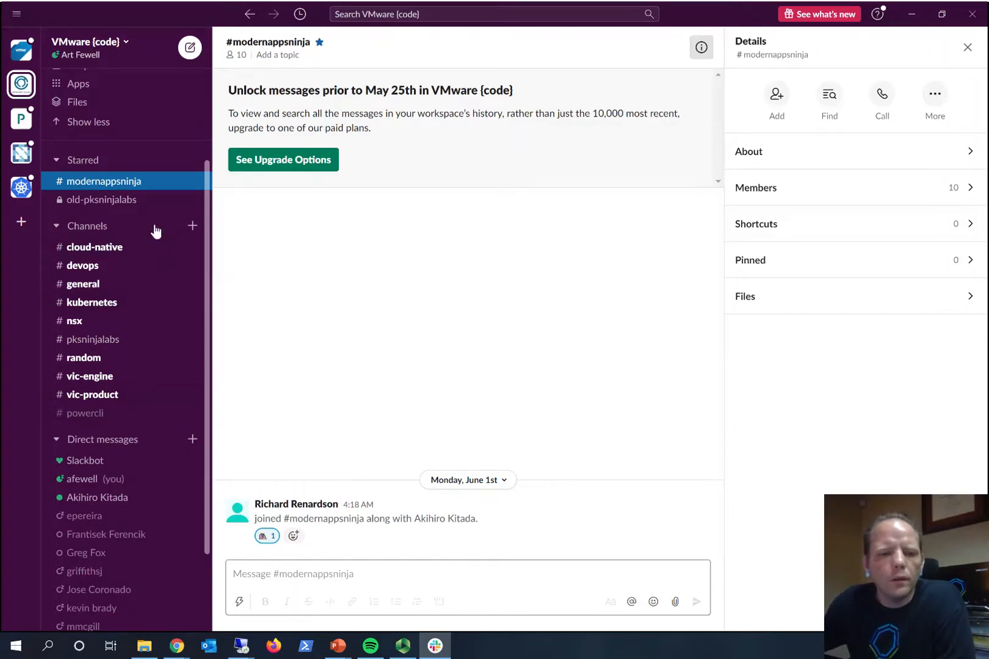
{"action": "mouse_move", "coordinate": [193, 226]}
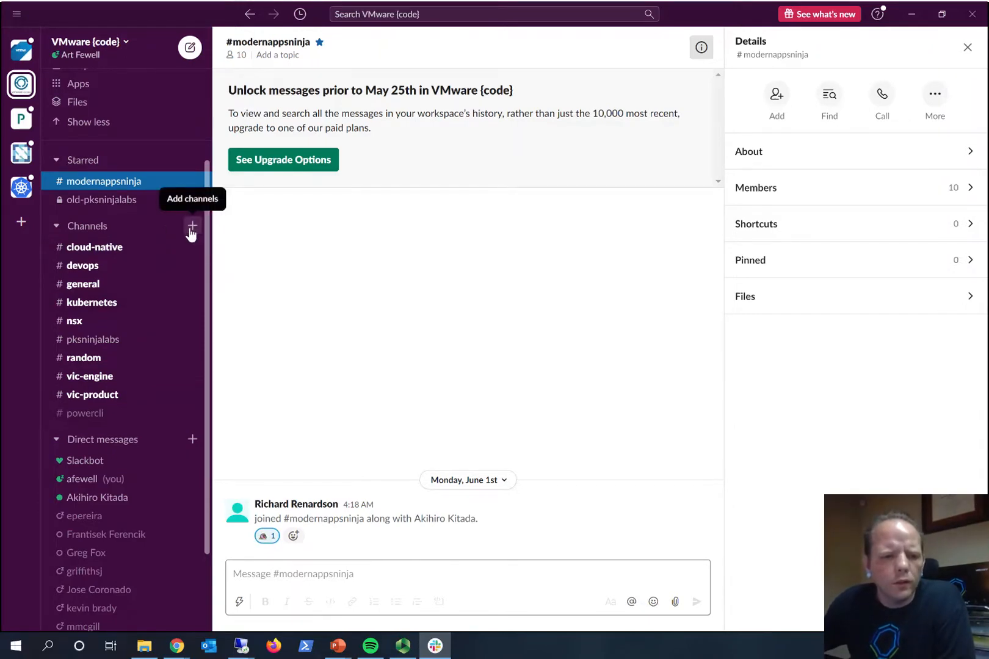
- Search 'modernappsninja' in the channel browser and enter the #modernappsninja channel
{"action": "left_click", "coordinate": [193, 226]}
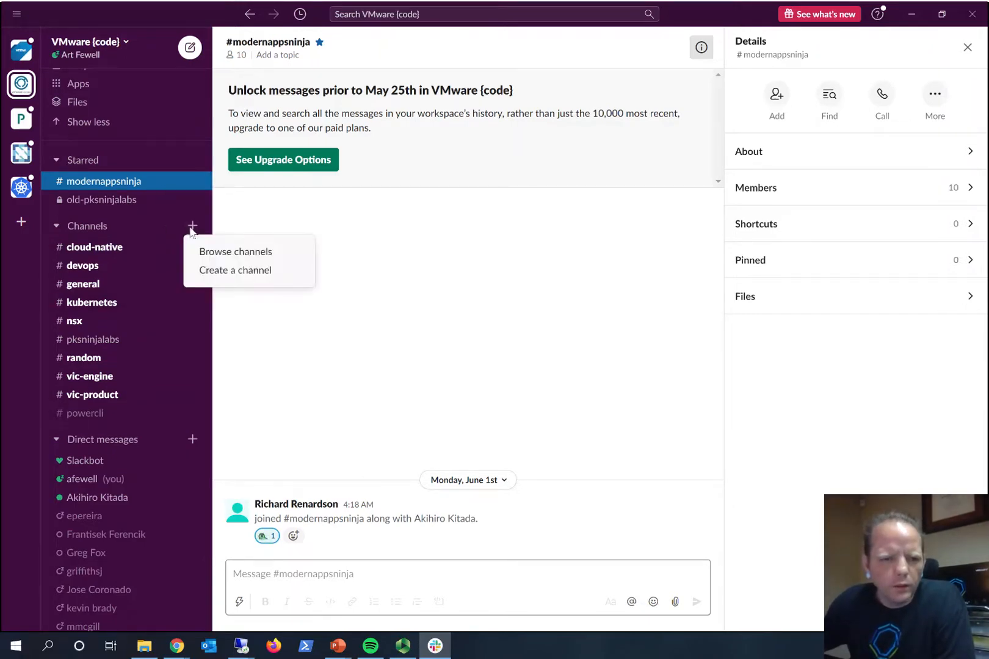
{"action": "left_click", "coordinate": [235, 251]}
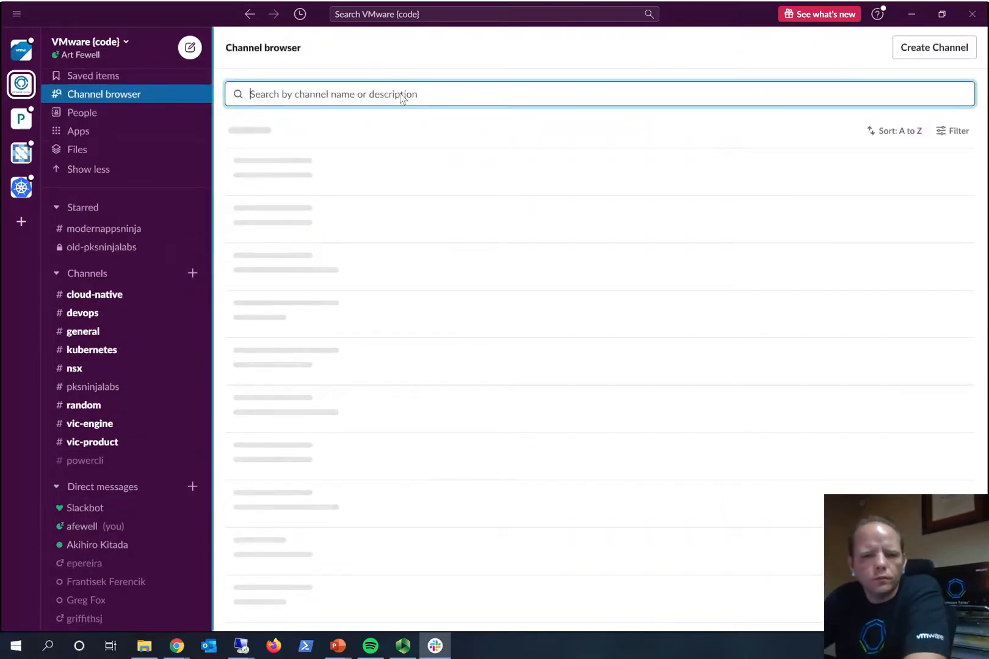
{"action": "type", "text": "modernappsn"}
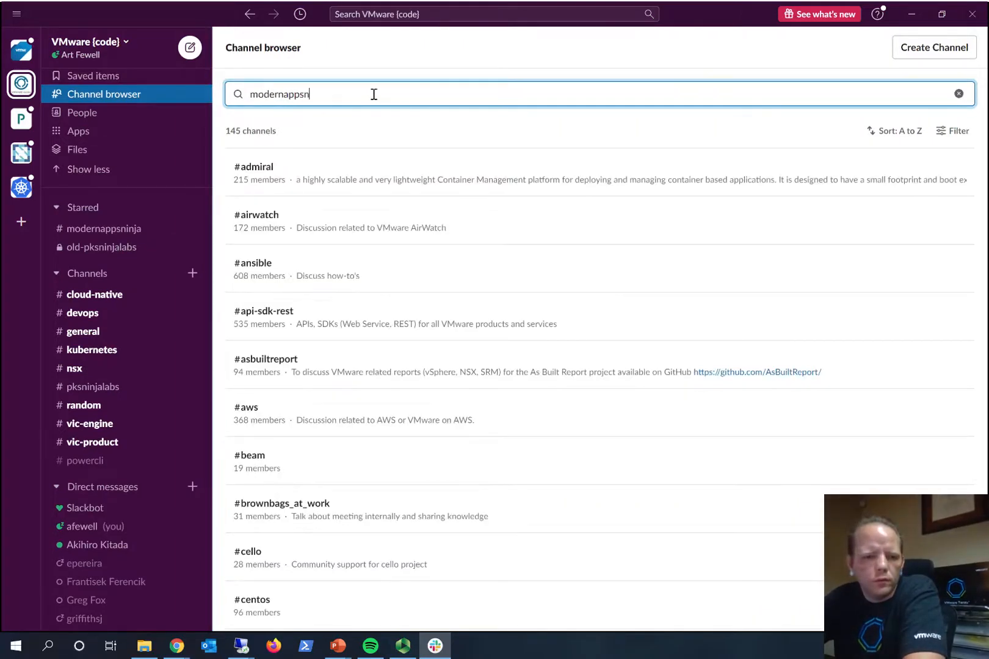
{"action": "type", "text": "inja"}
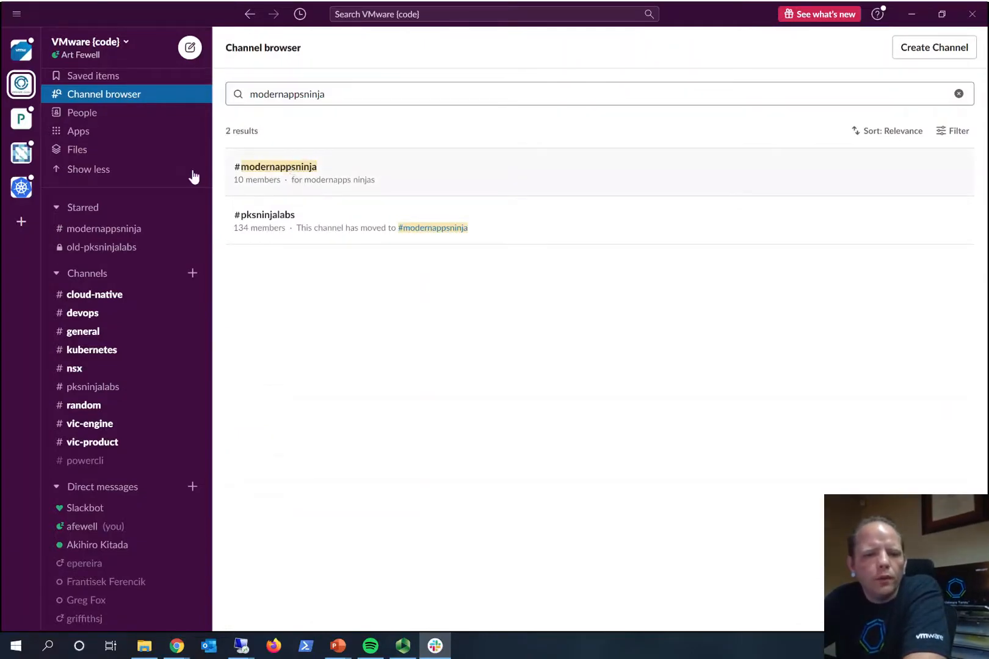
{"action": "left_click", "coordinate": [278, 166]}
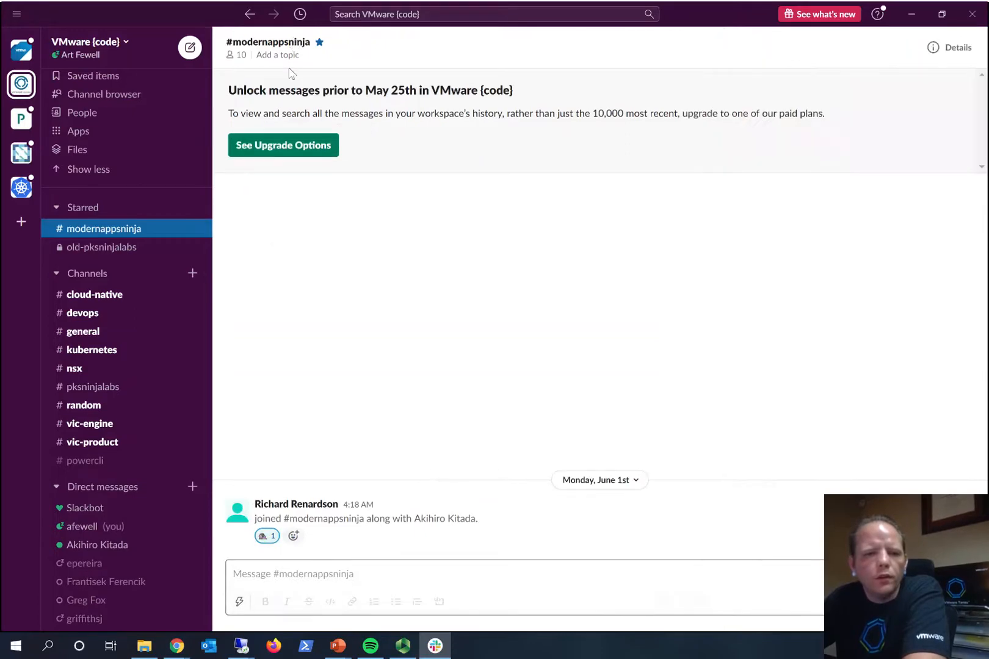
- Show the #modernappsninja channel details pane listing its 10 members
{"action": "left_click", "coordinate": [949, 46]}
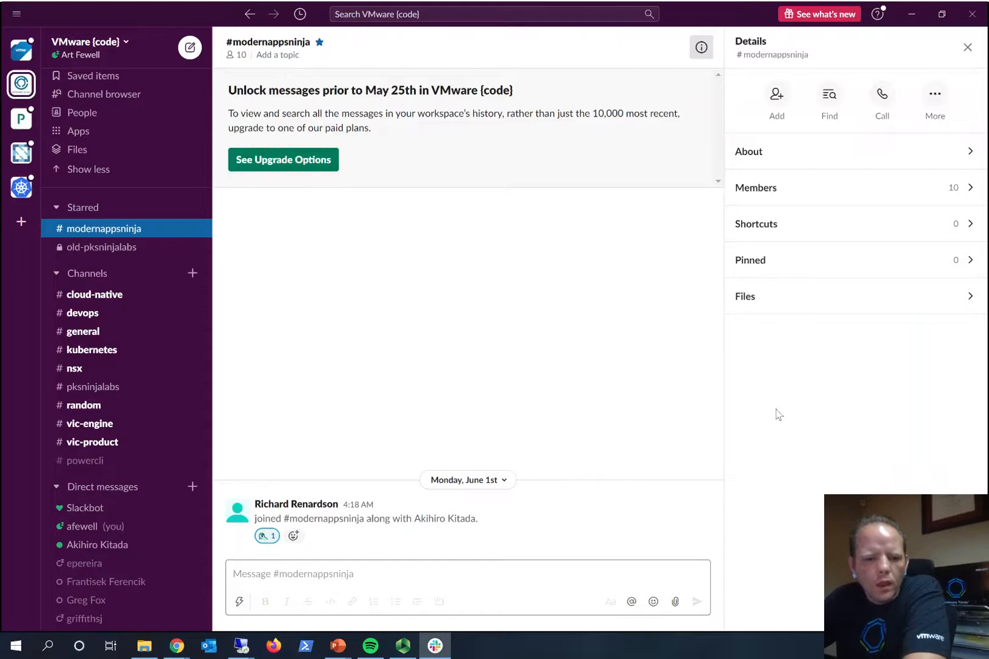
{"action": "mouse_move", "coordinate": [280, 346]}
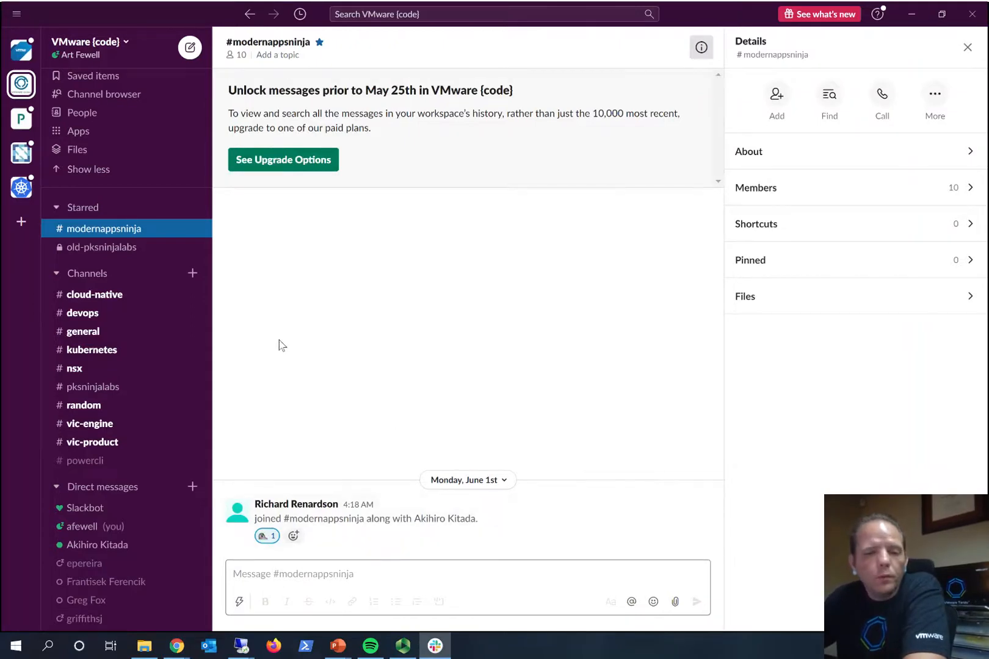
{"action": "mouse_move", "coordinate": [503, 343]}
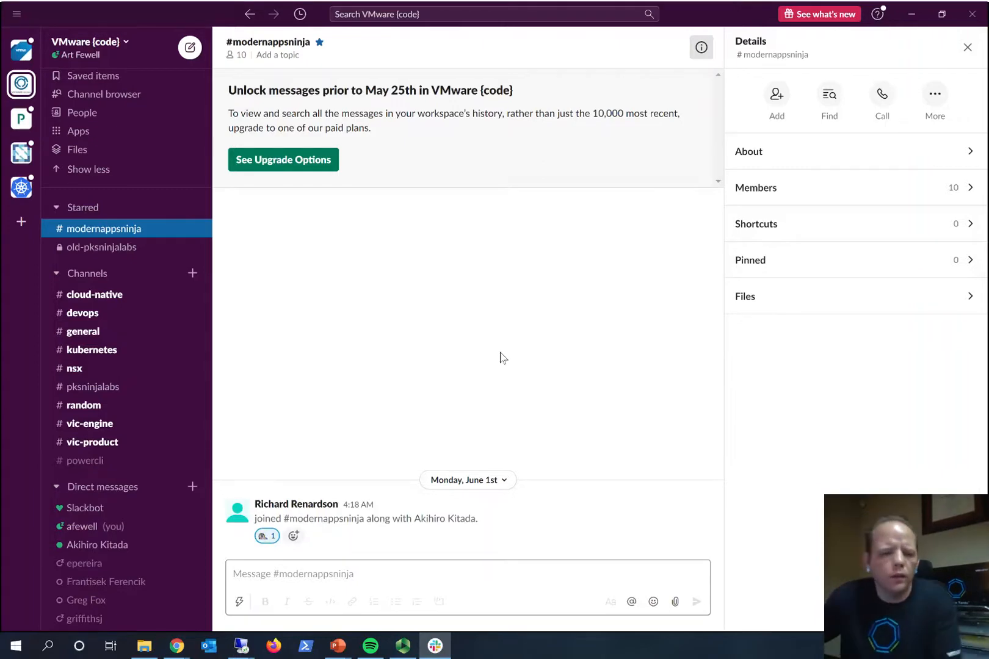
{"action": "mouse_move", "coordinate": [486, 375]}
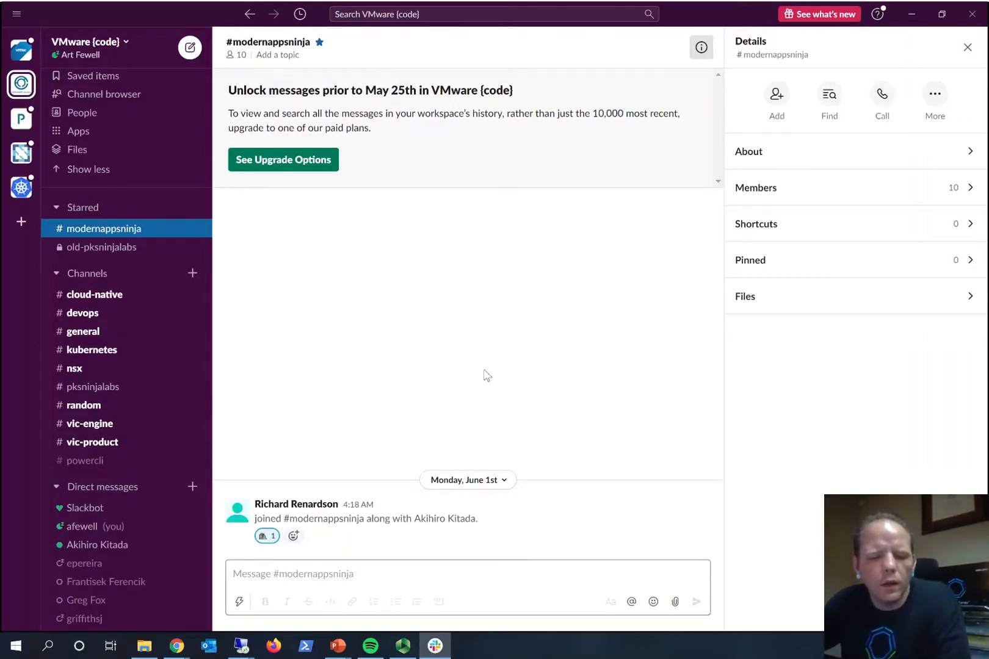
{"action": "mouse_move", "coordinate": [502, 358]}
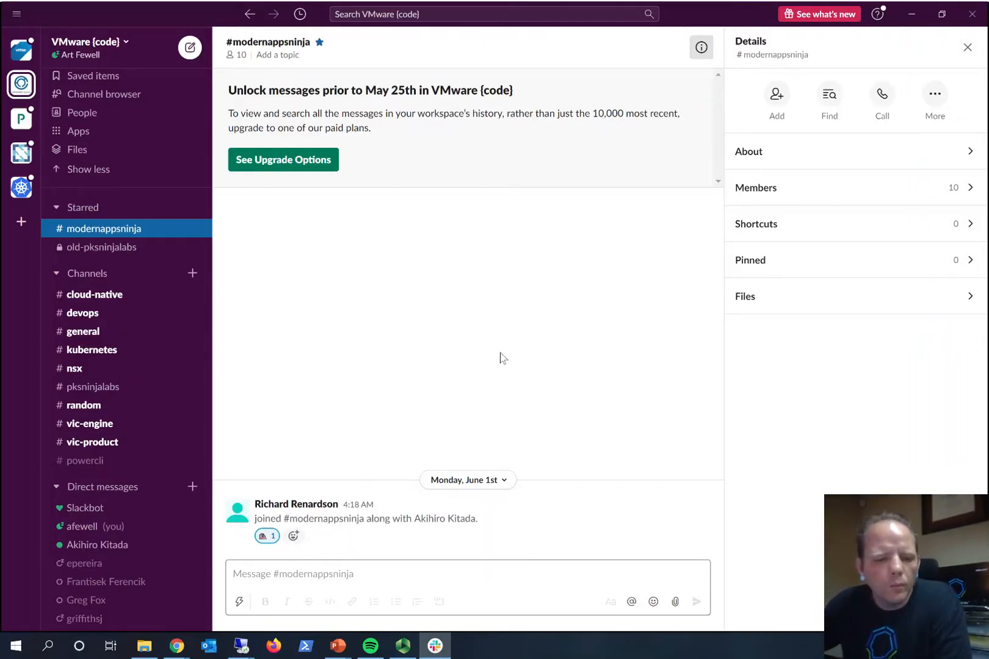
{"action": "mouse_move", "coordinate": [508, 397]}
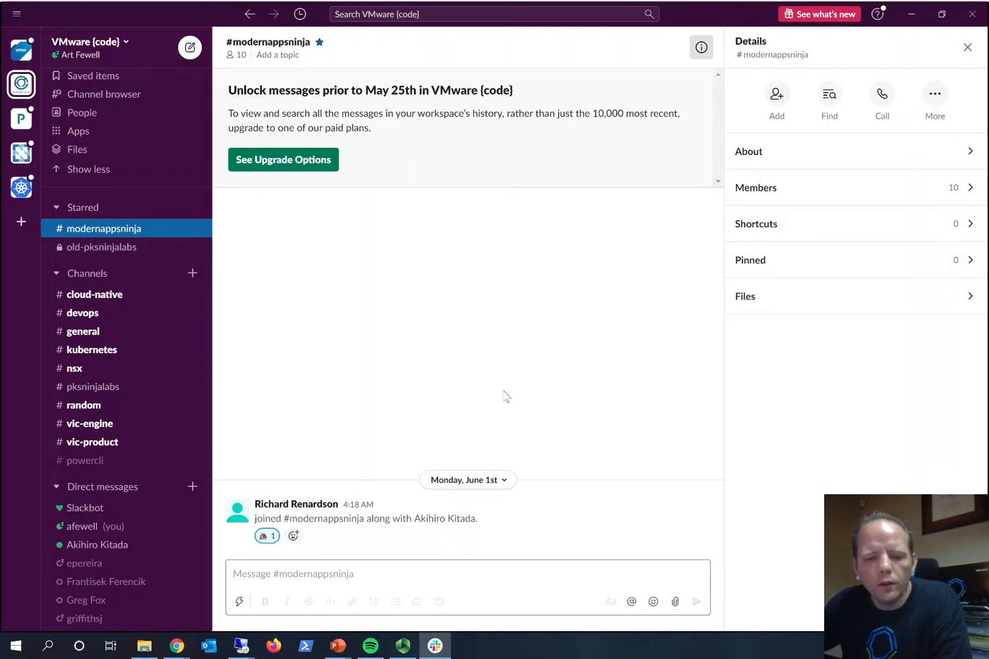
{"action": "mouse_move", "coordinate": [533, 387]}
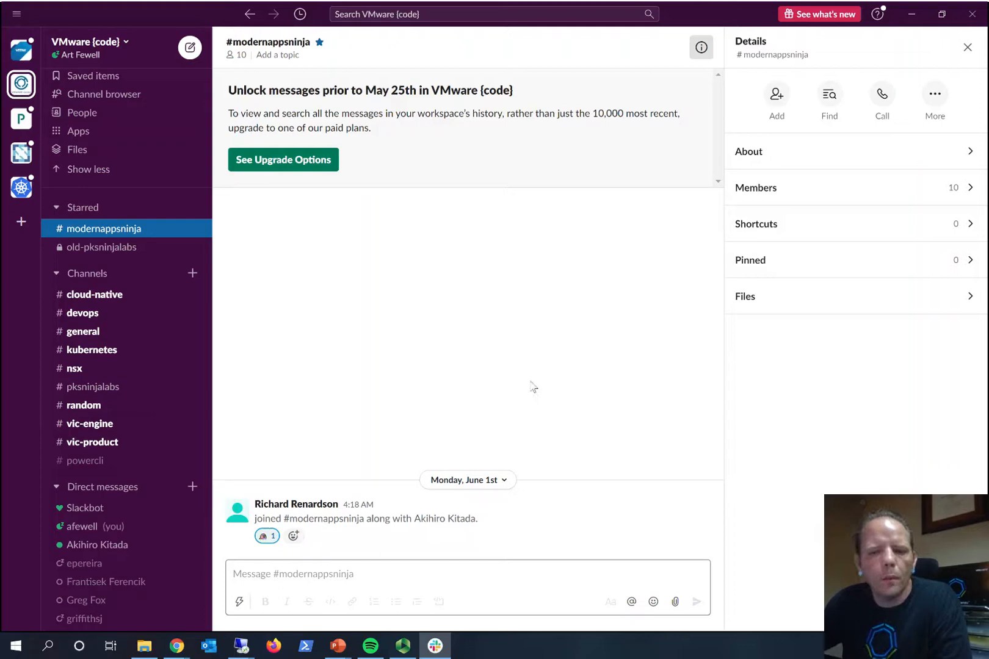
{"action": "mouse_move", "coordinate": [294, 212]}
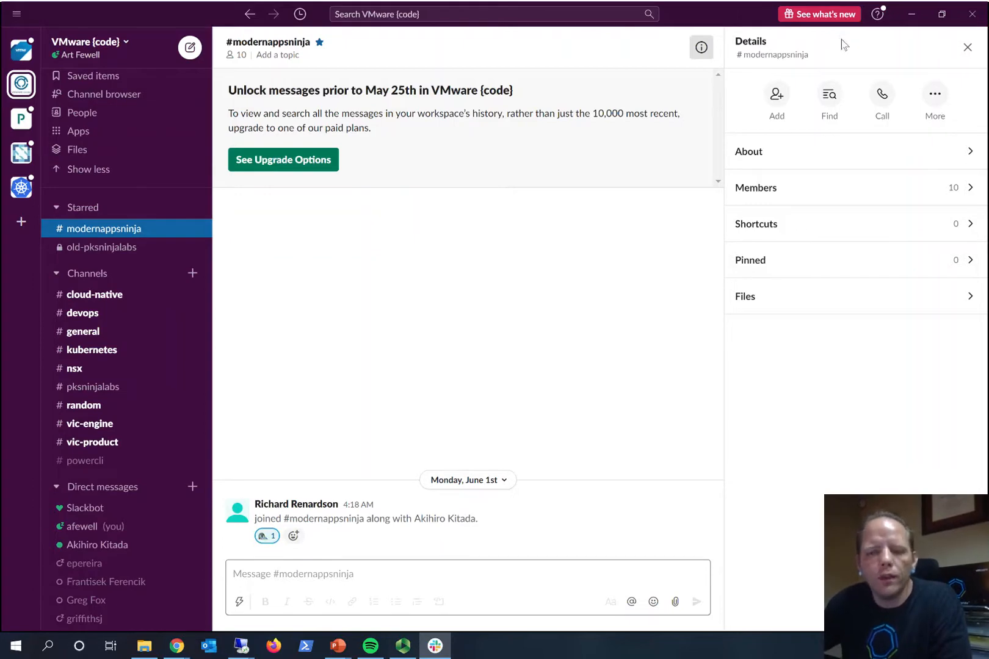
{"action": "mouse_move", "coordinate": [395, 247]}
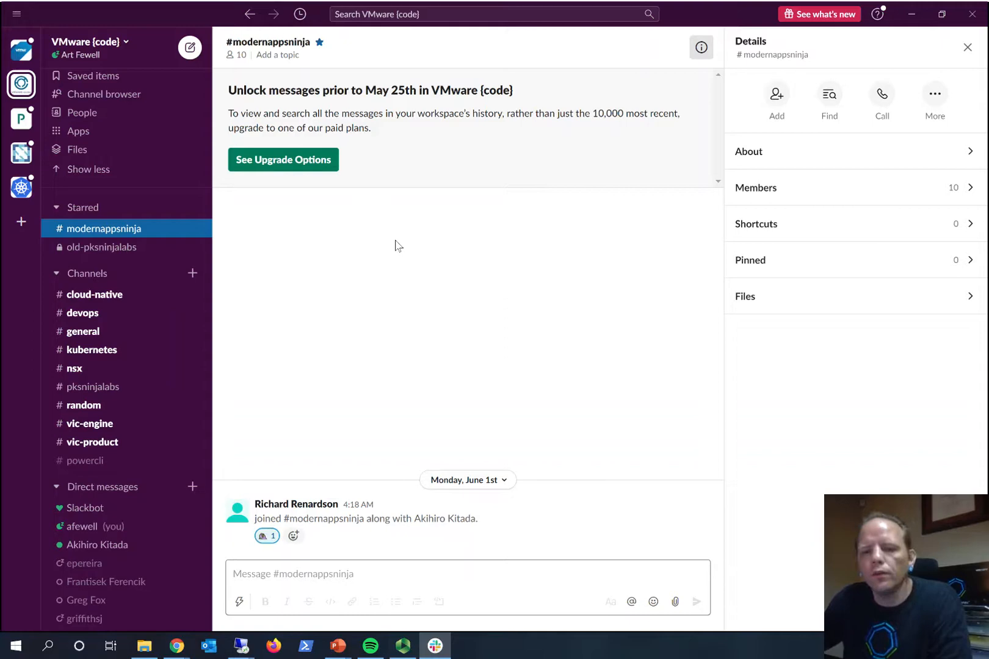
{"action": "mouse_move", "coordinate": [458, 244]}
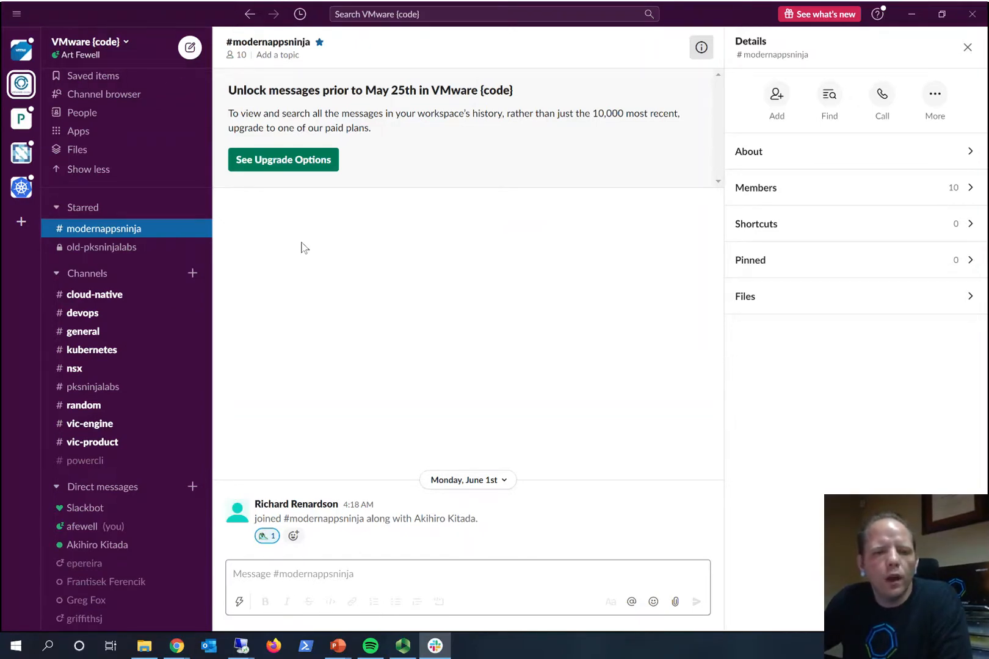
{"action": "mouse_move", "coordinate": [255, 191]}
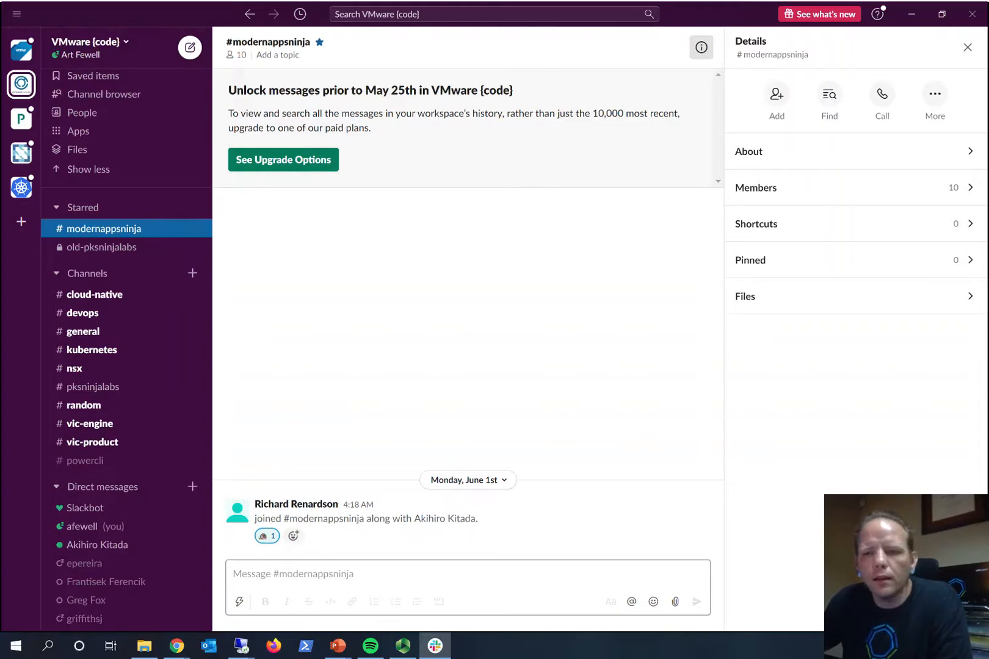
{"action": "mouse_move", "coordinate": [912, 13]}
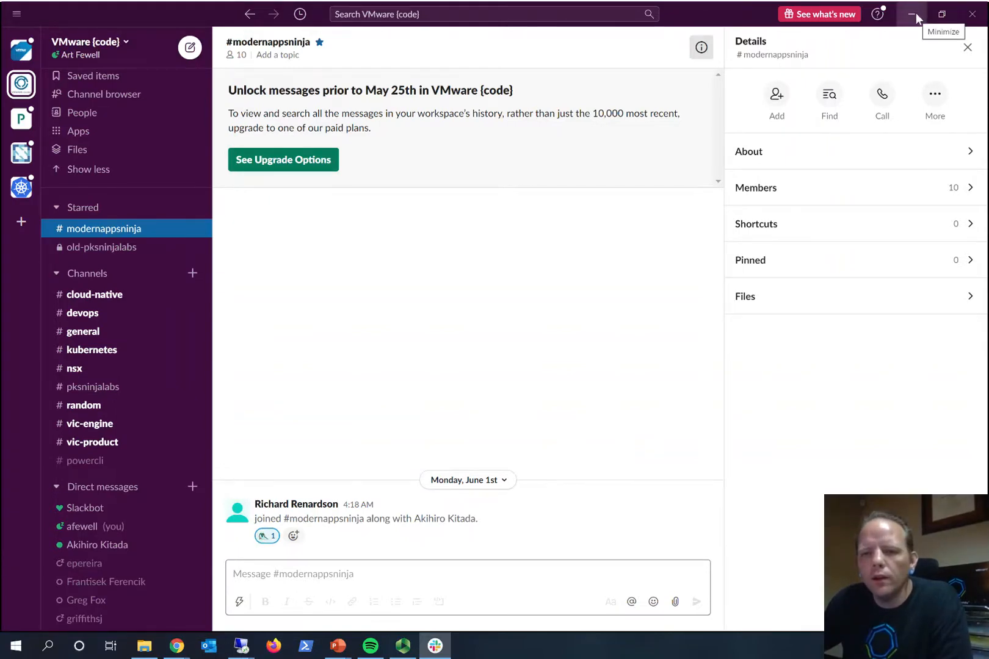
{"action": "mouse_move", "coordinate": [404, 59]}
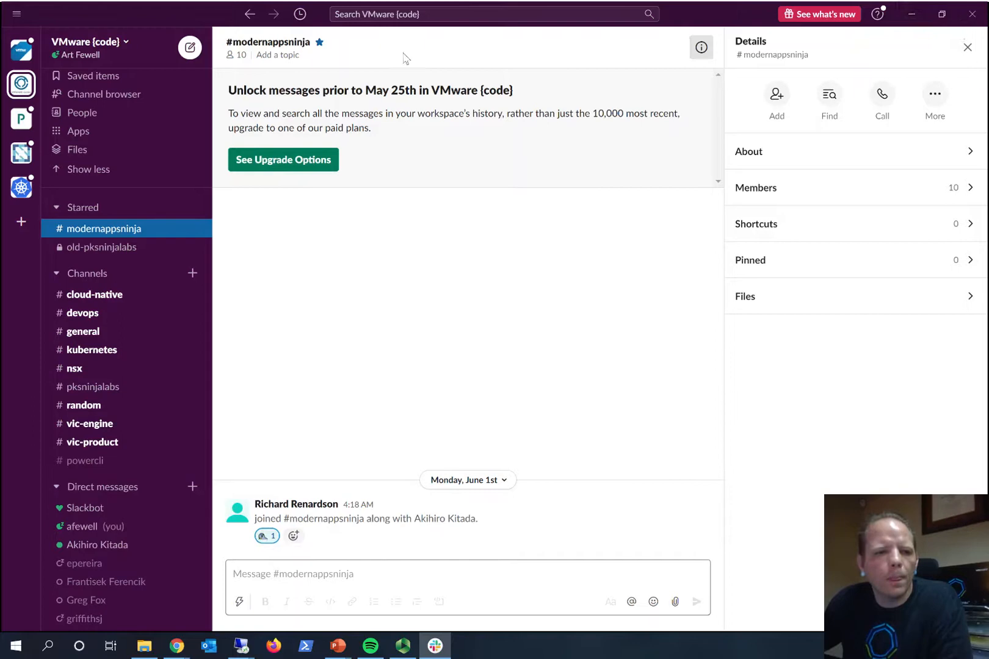
{"action": "mouse_move", "coordinate": [363, 357]}
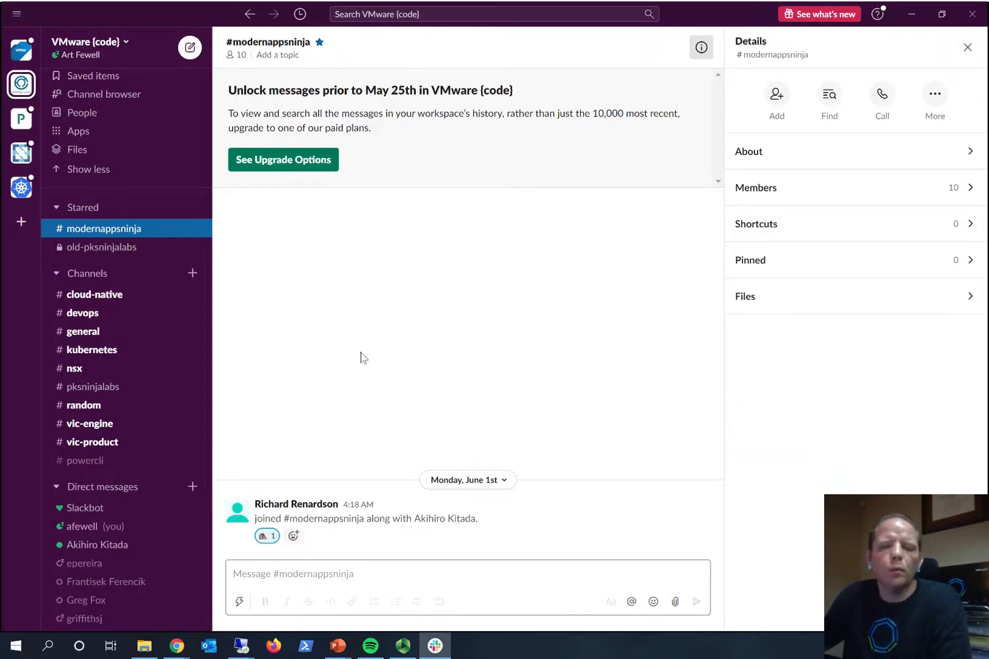